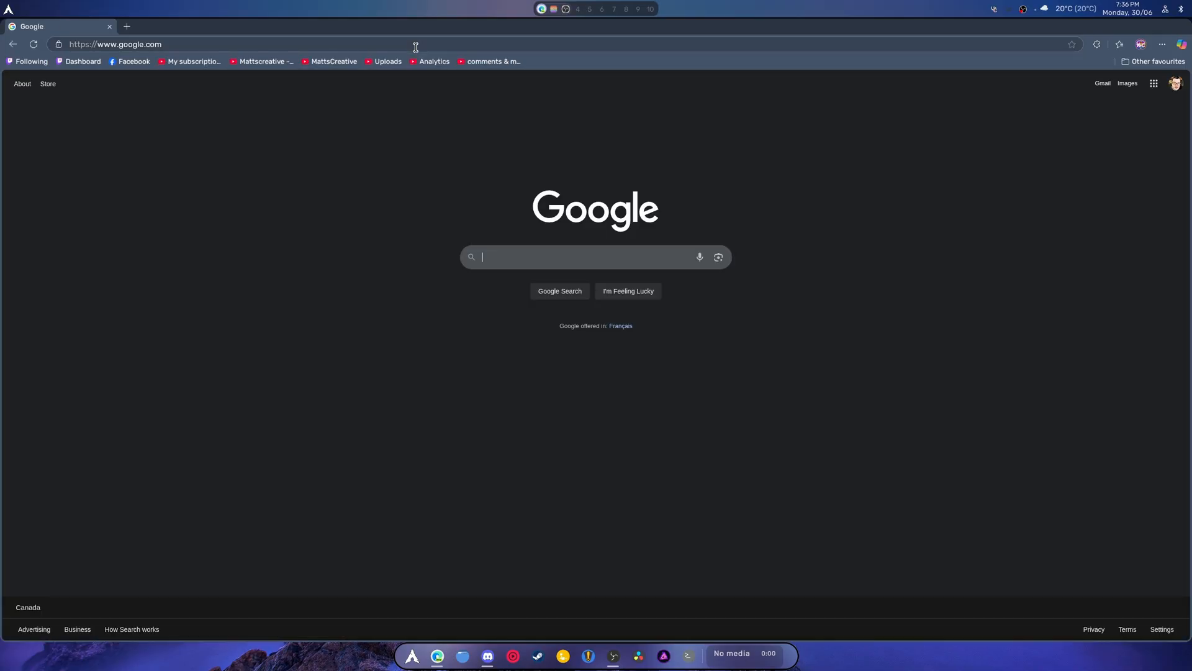
# Search Google for 'davinci resolve studio 20.1 release notes'
pyautogui.write('davinci resolve studio 20.1 release notes')
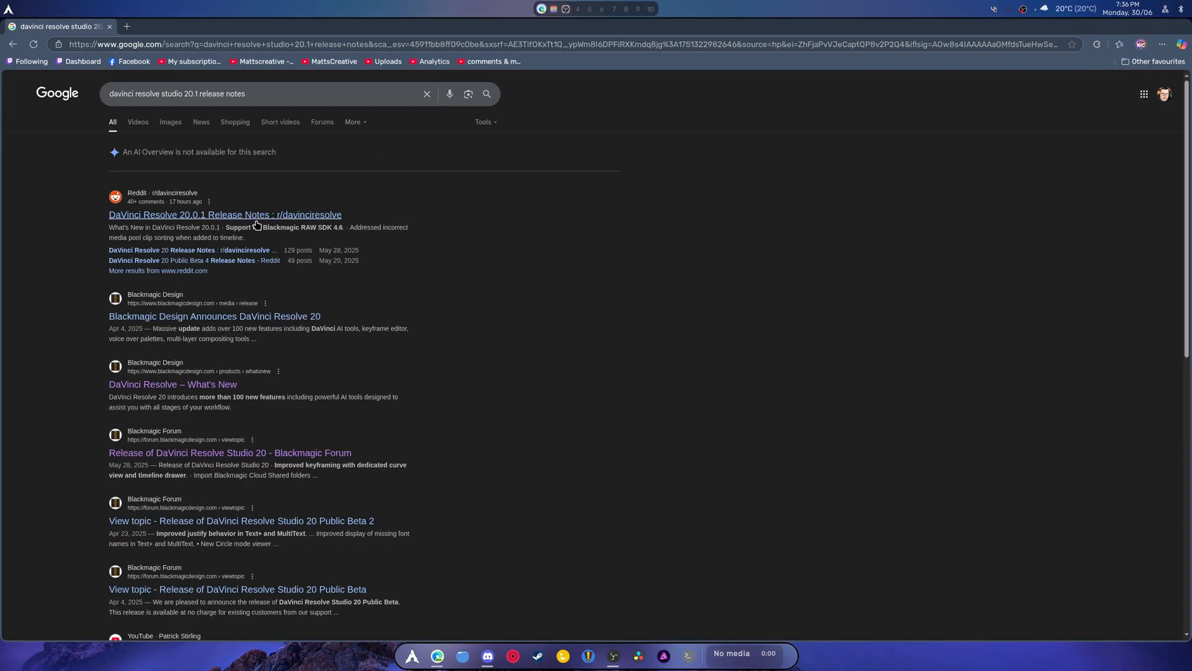
# Open the Reddit DaVinci Resolve 20.0.1 release-notes post and expand its full text
pyautogui.click(226, 214)
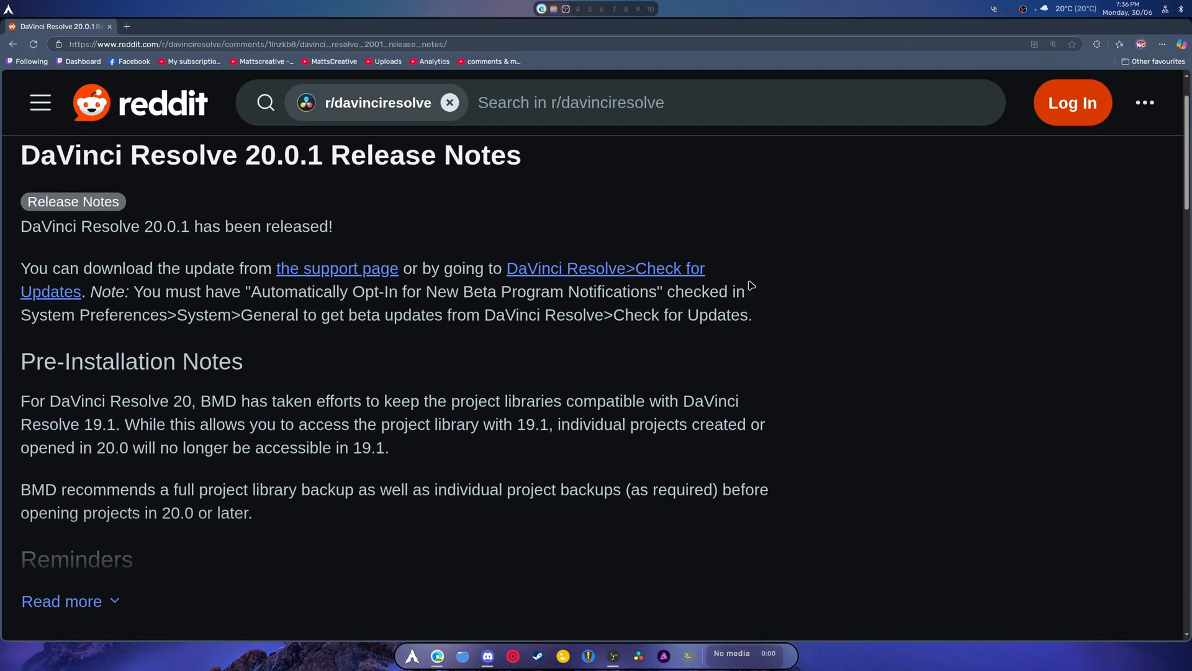
pyautogui.scroll(-3)
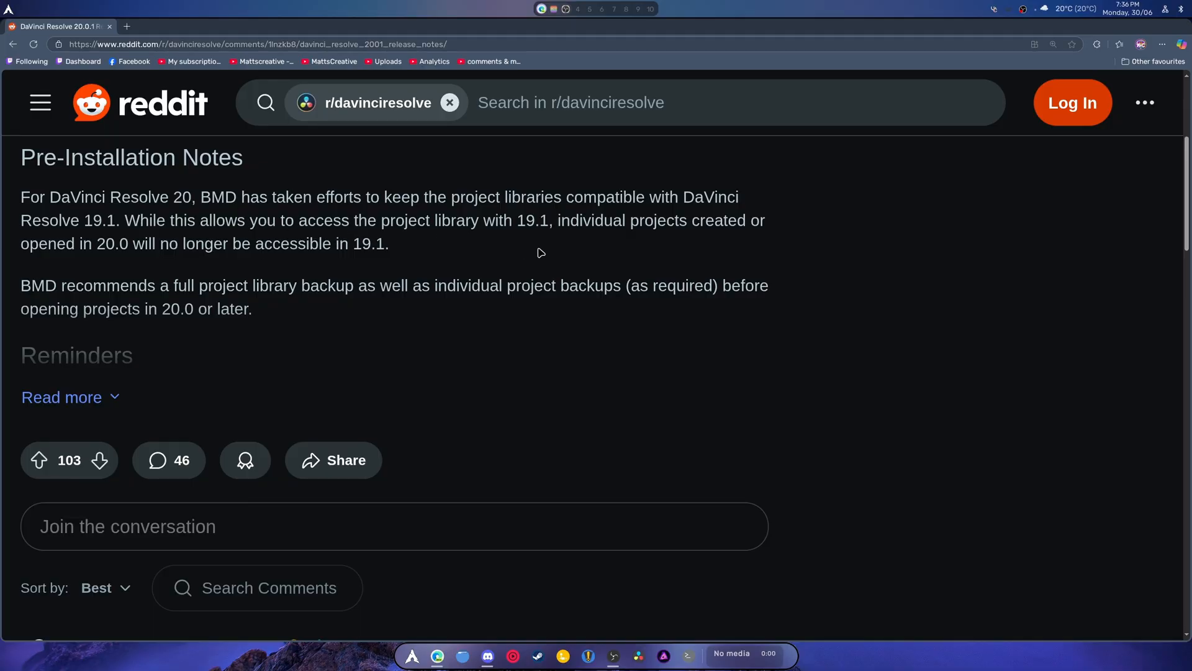
pyautogui.moveTo(117, 253)
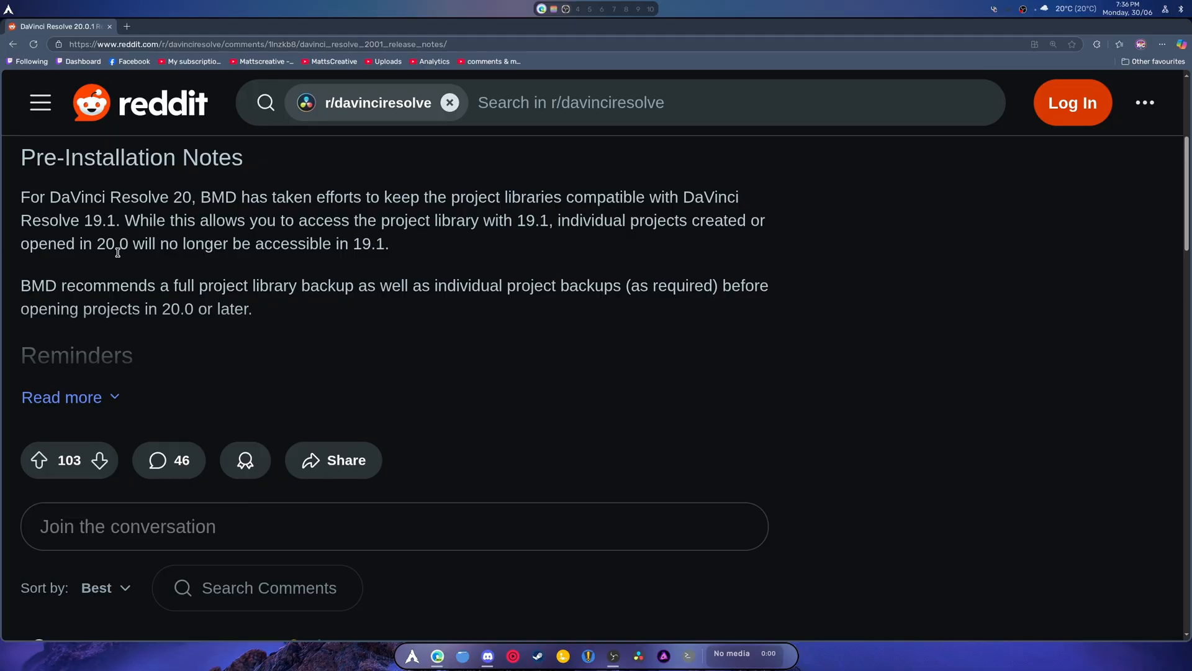
pyautogui.moveTo(466, 247)
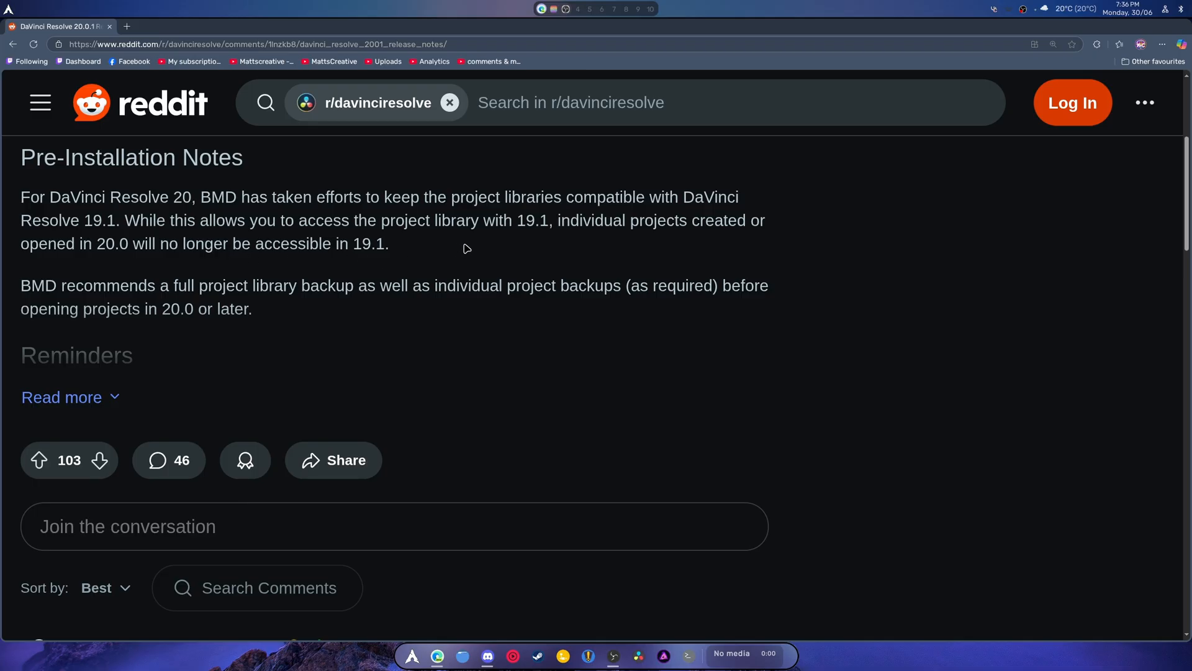
pyautogui.click(62, 397)
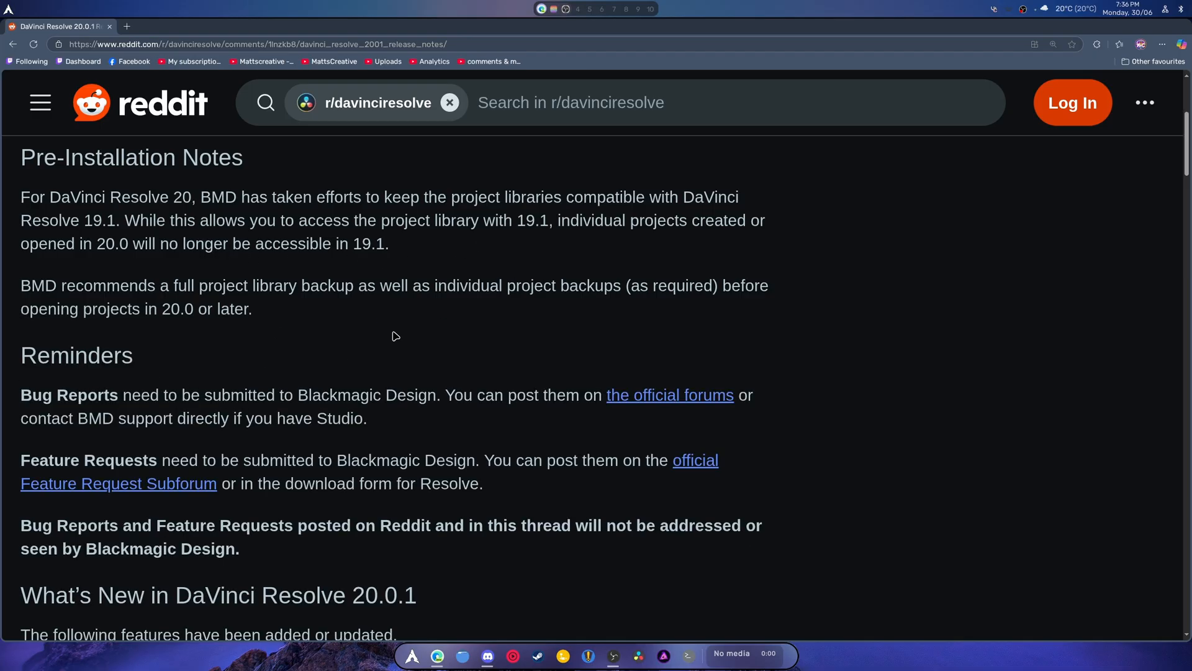
pyautogui.scroll(-3)
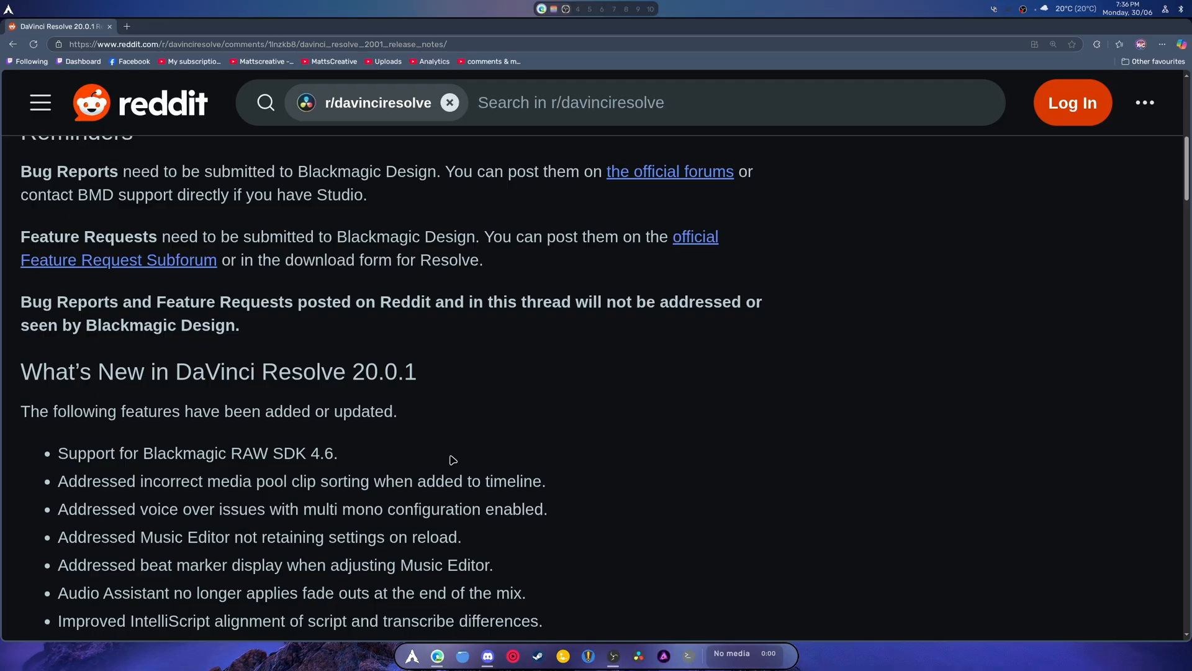
pyautogui.scroll(-3)
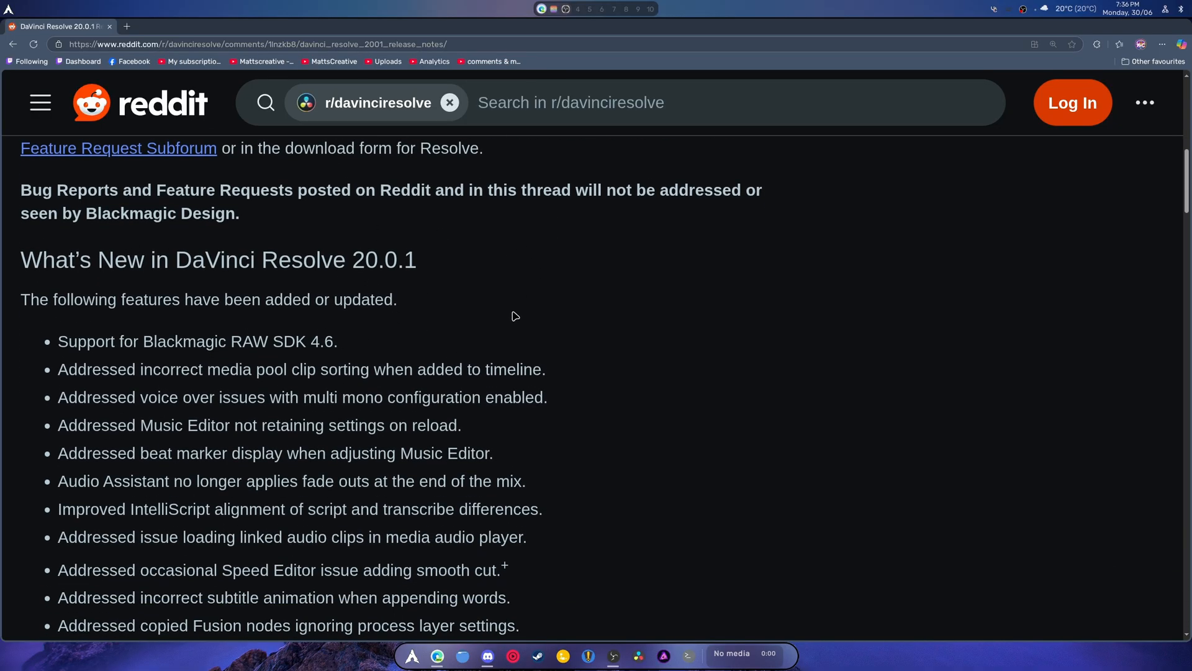
pyautogui.scroll(-3)
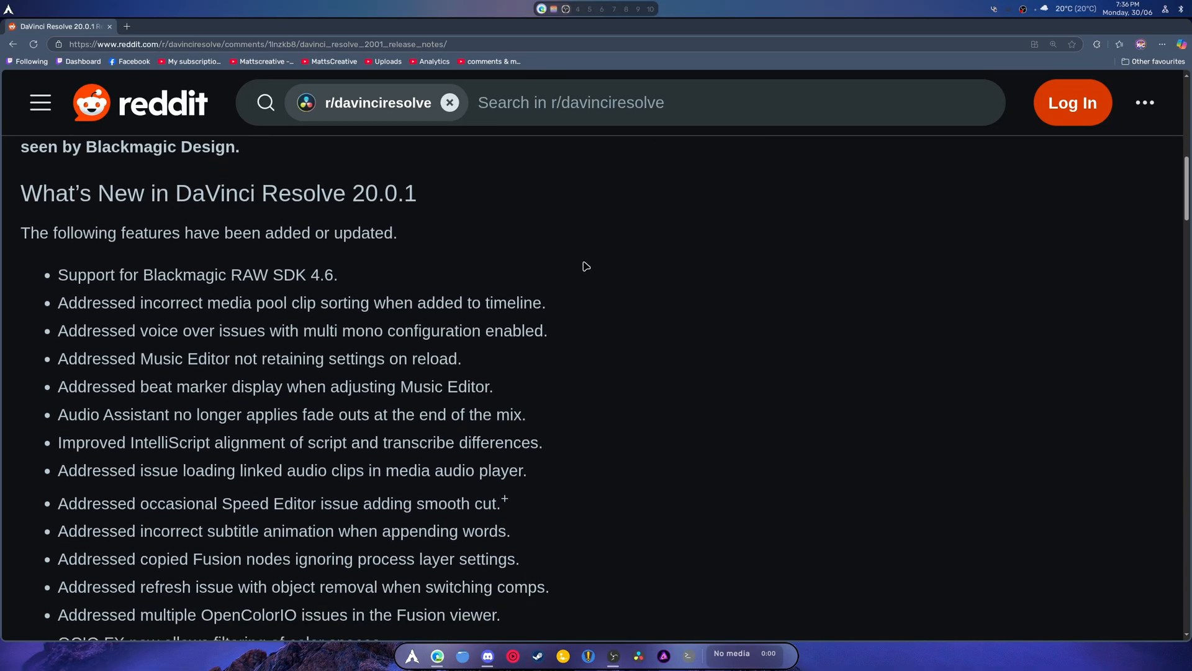
pyautogui.scroll(-3)
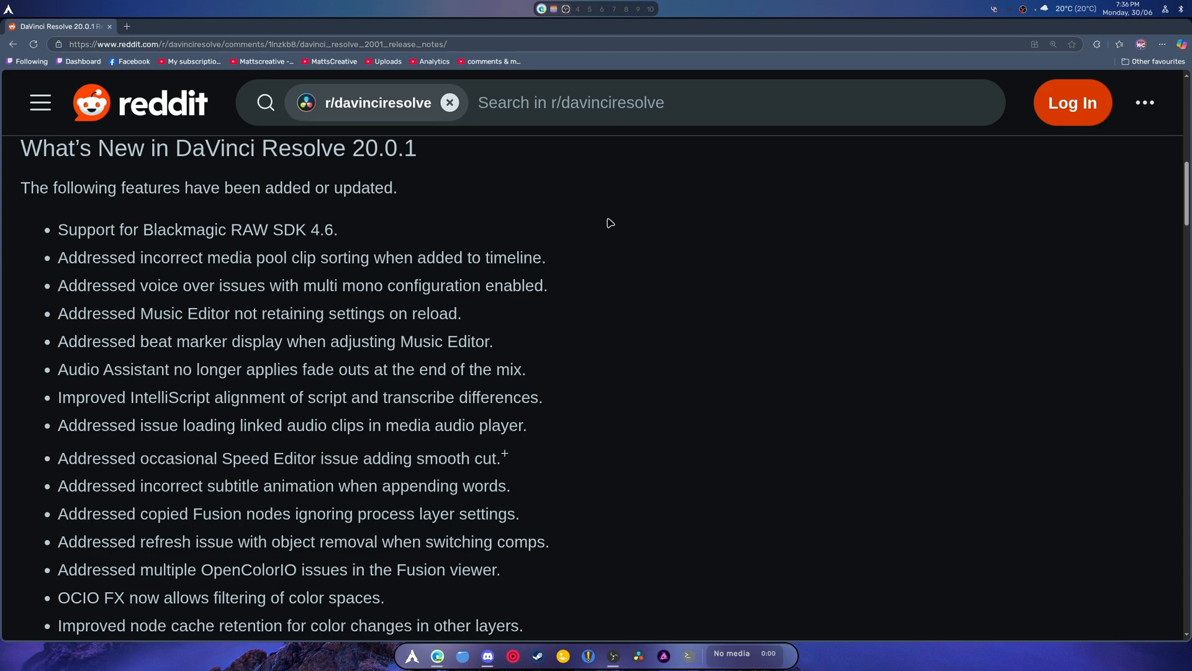
pyautogui.moveTo(192, 244)
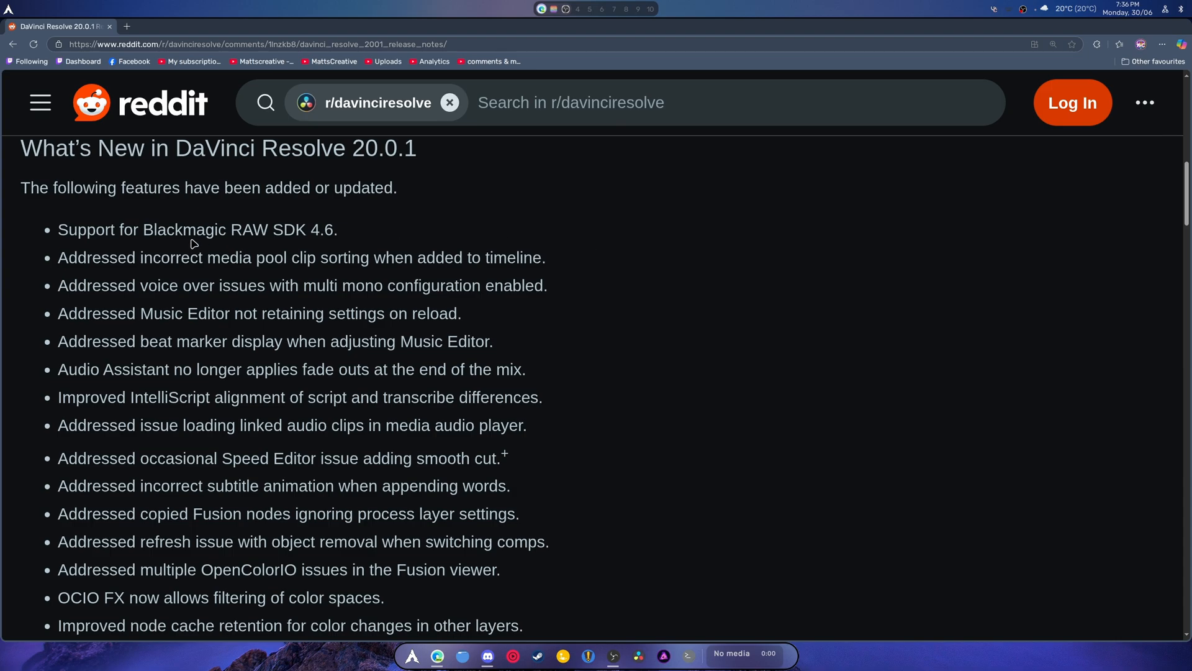
# Read down through the fixes to the minimum Linux system requirements, including Rocky Linux 8.6
pyautogui.scroll(-3)
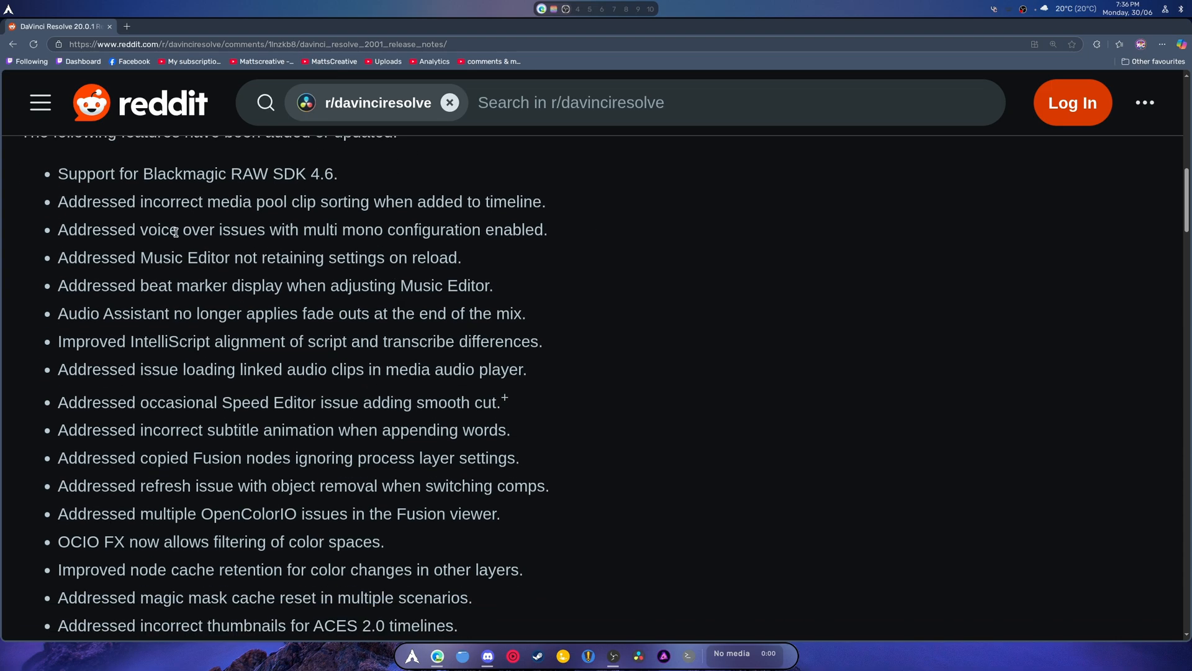
pyautogui.moveTo(263, 219)
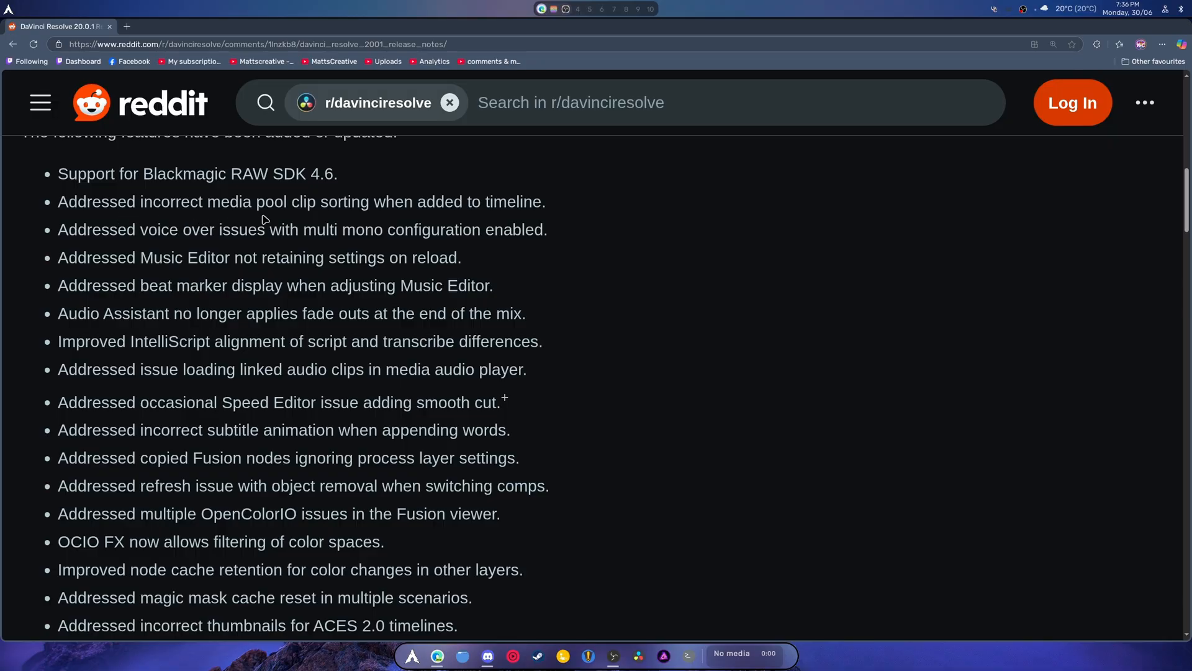
pyautogui.scroll(-3)
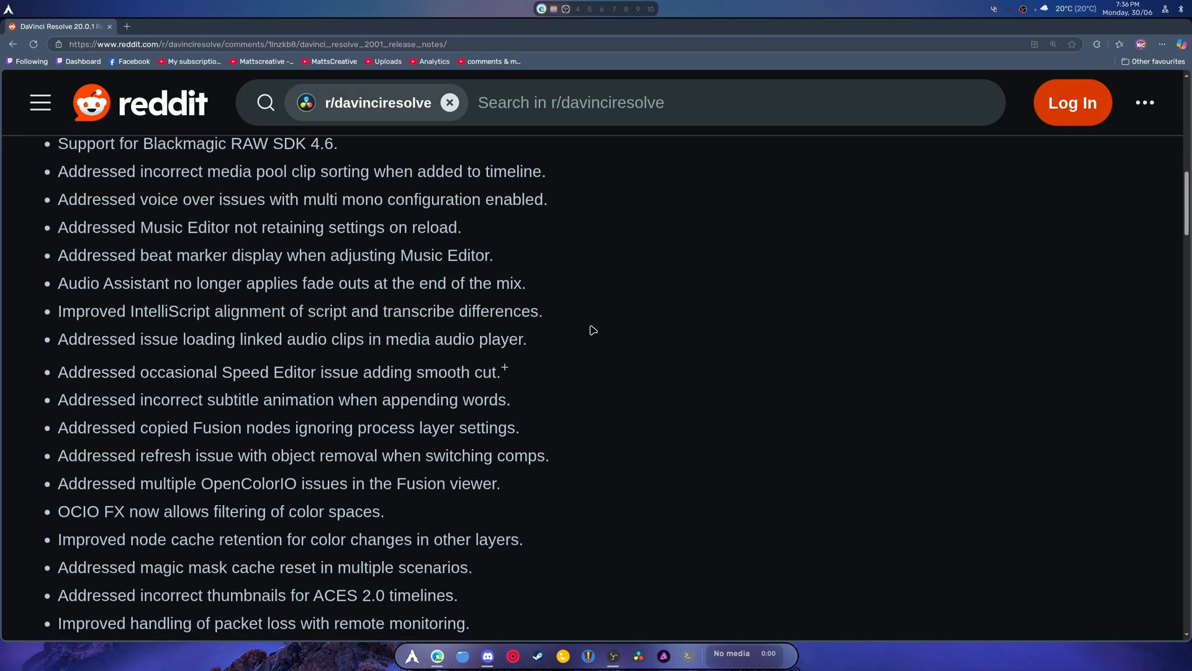
pyautogui.scroll(-3)
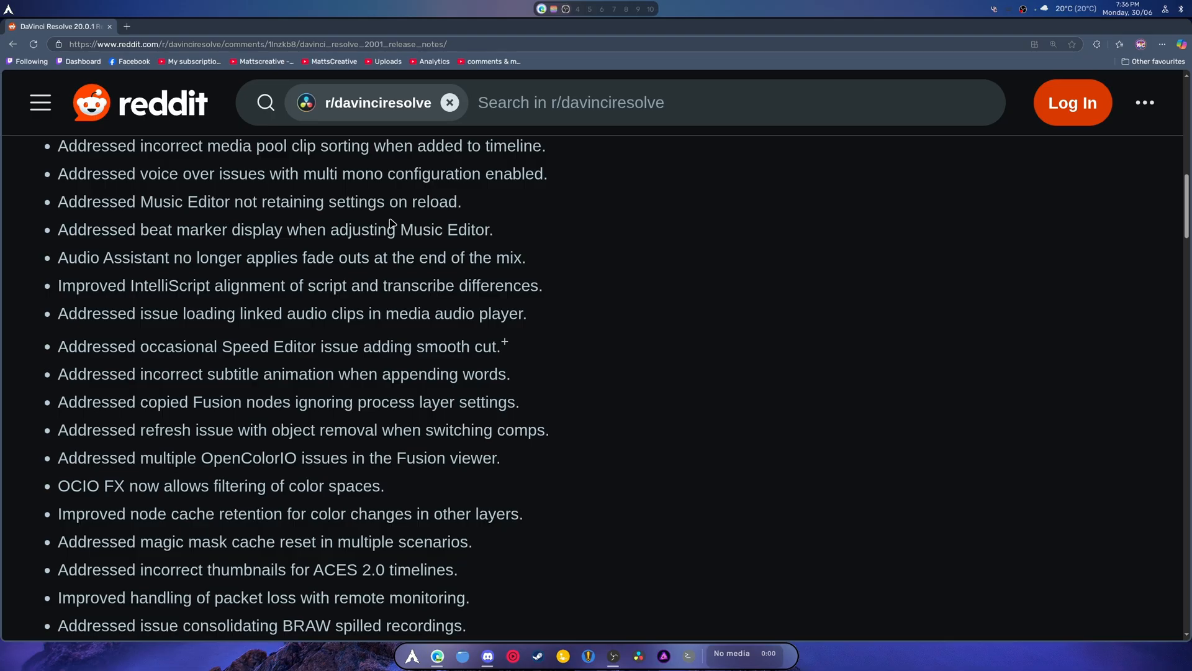
pyautogui.moveTo(576, 261)
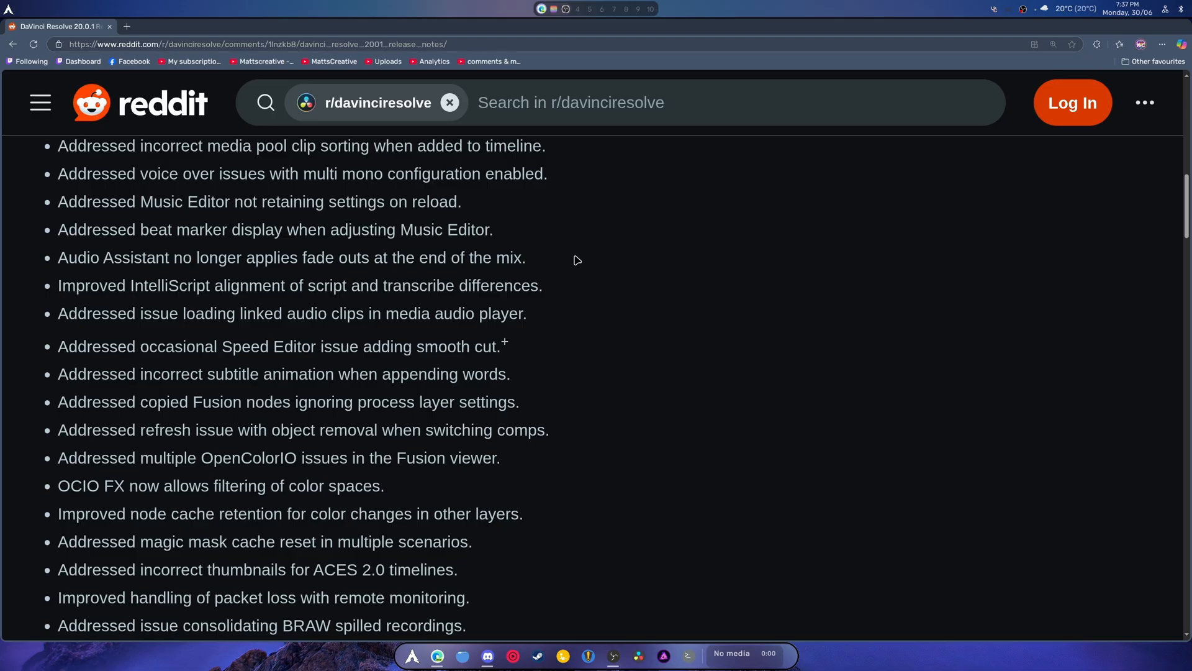
pyautogui.scroll(-3)
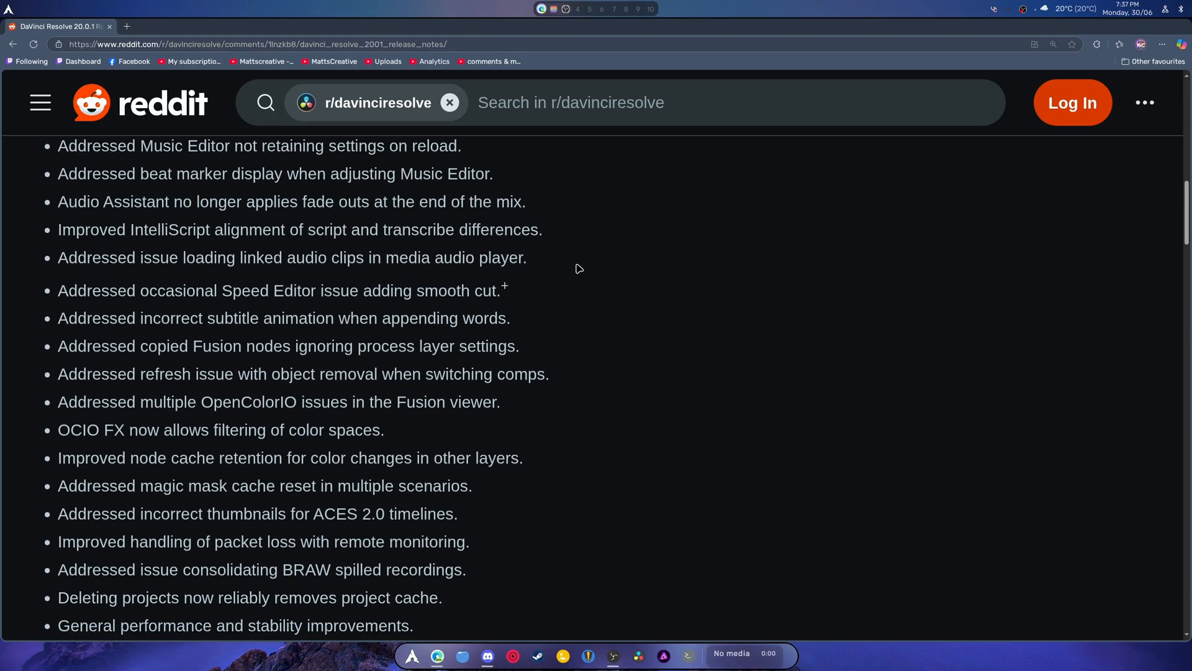
pyautogui.scroll(-3)
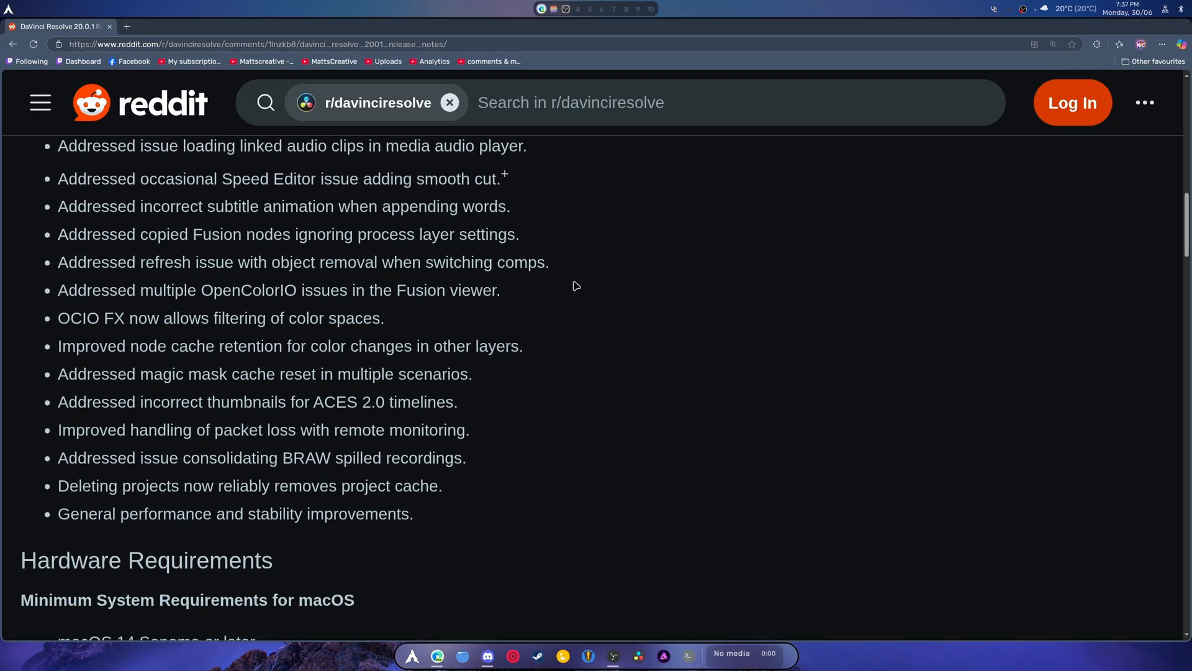
pyautogui.scroll(-3)
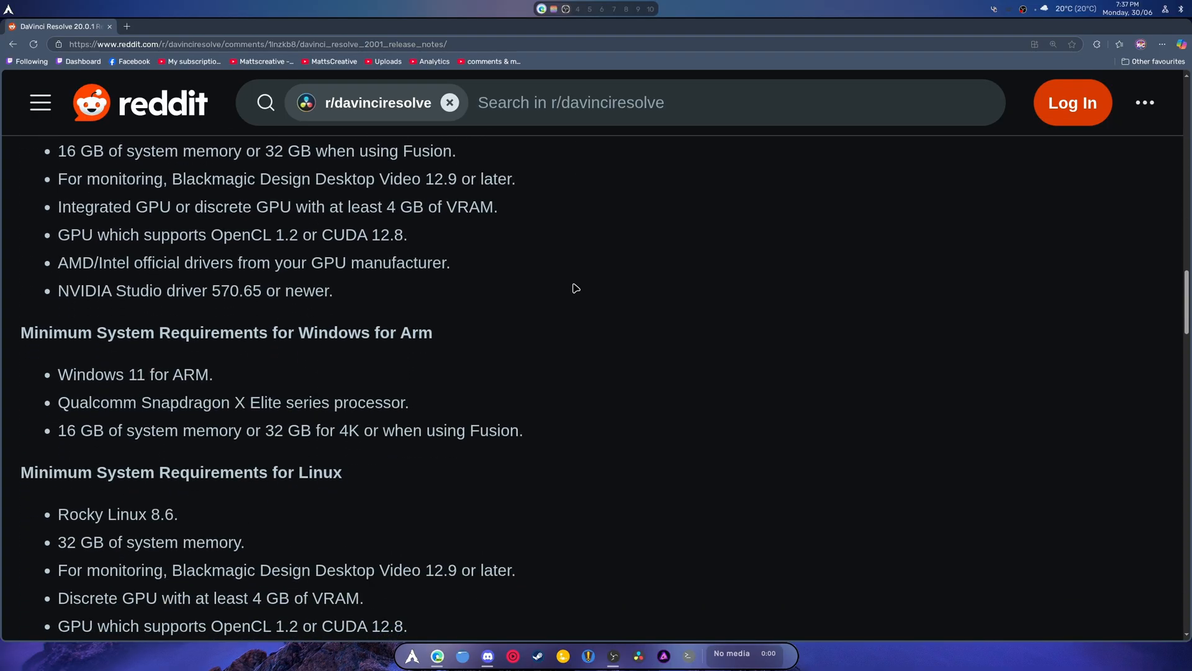
pyautogui.scroll(-3)
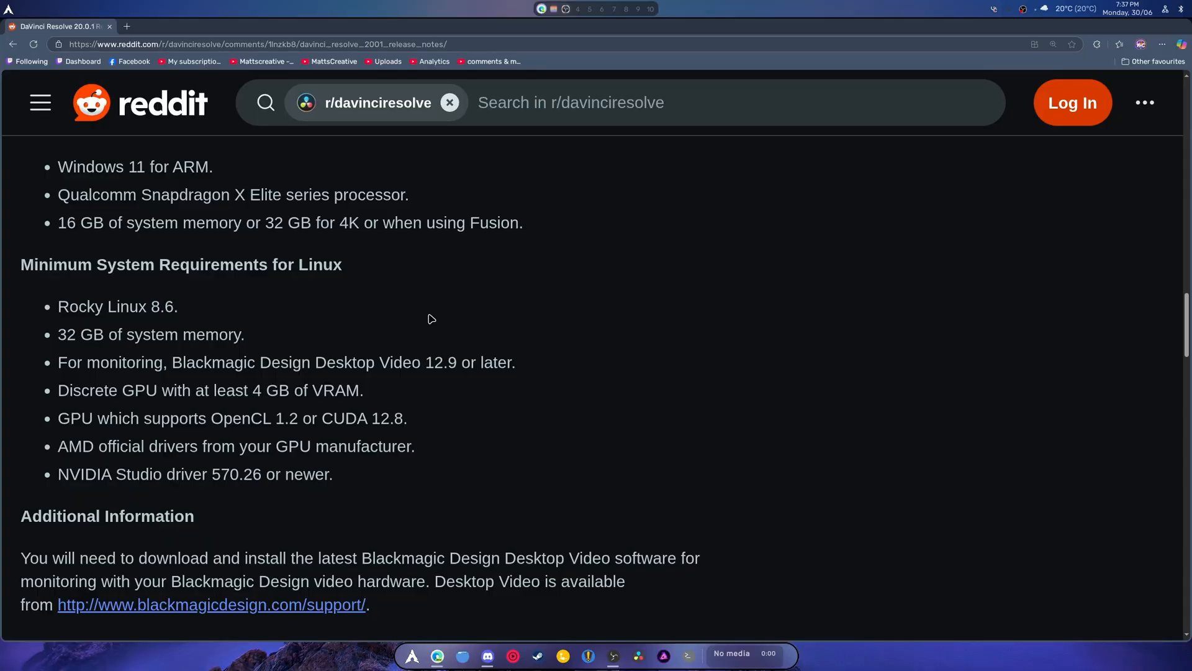
pyautogui.moveTo(549, 420)
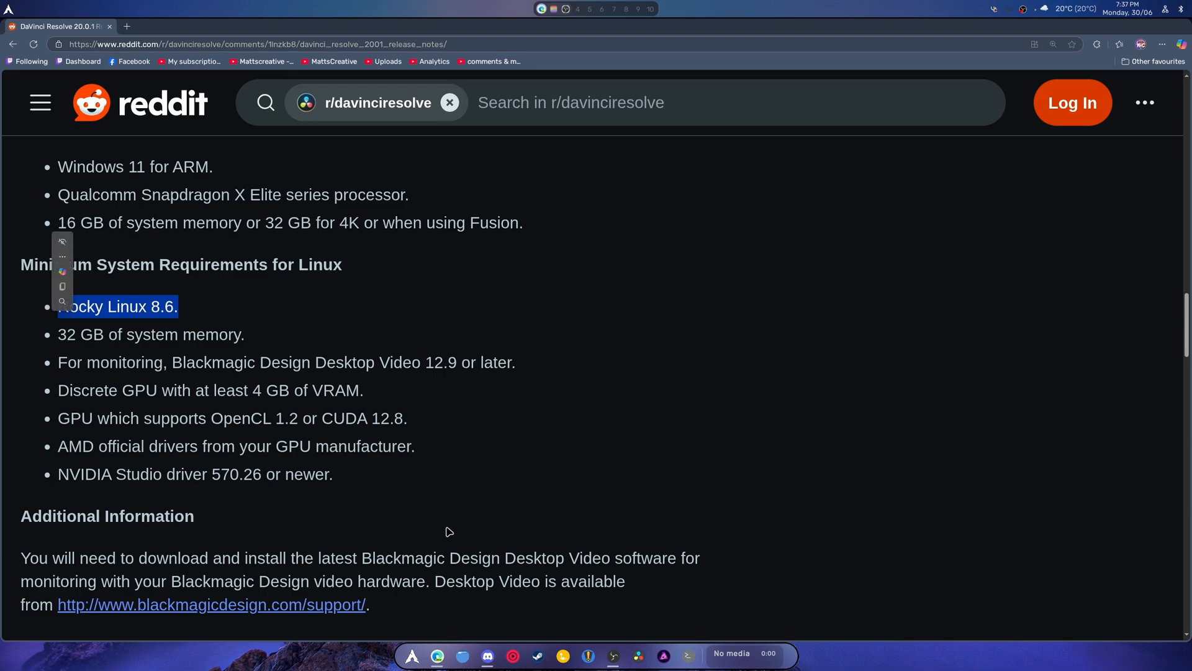
pyautogui.click(350, 482)
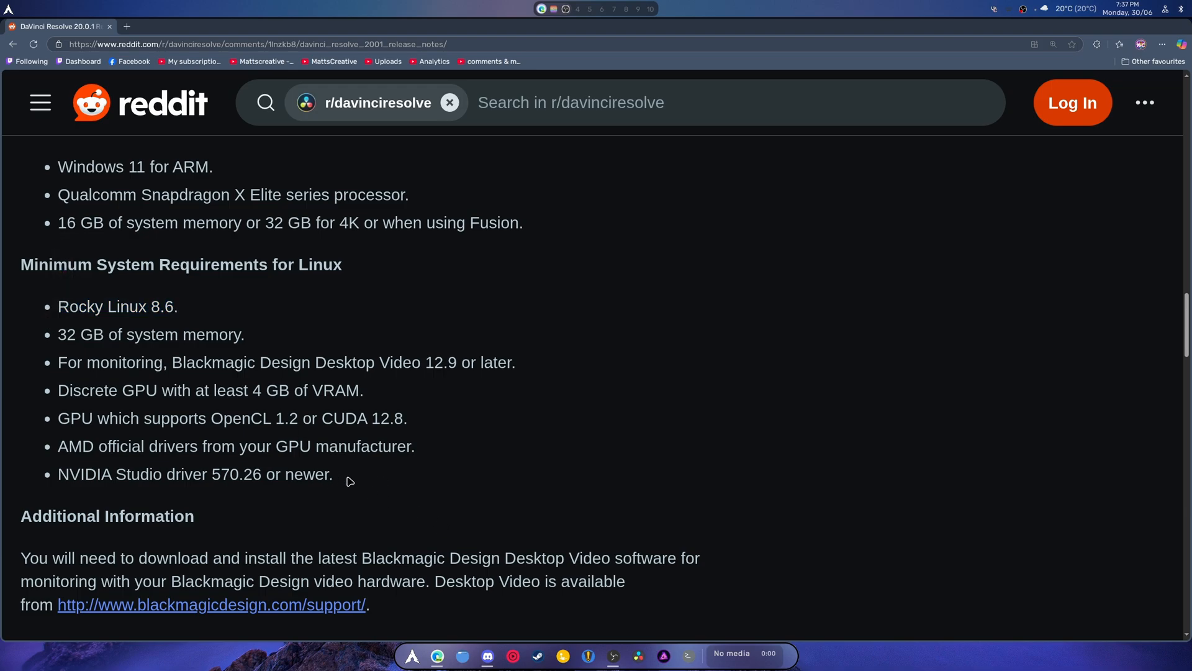
pyautogui.moveTo(268, 291)
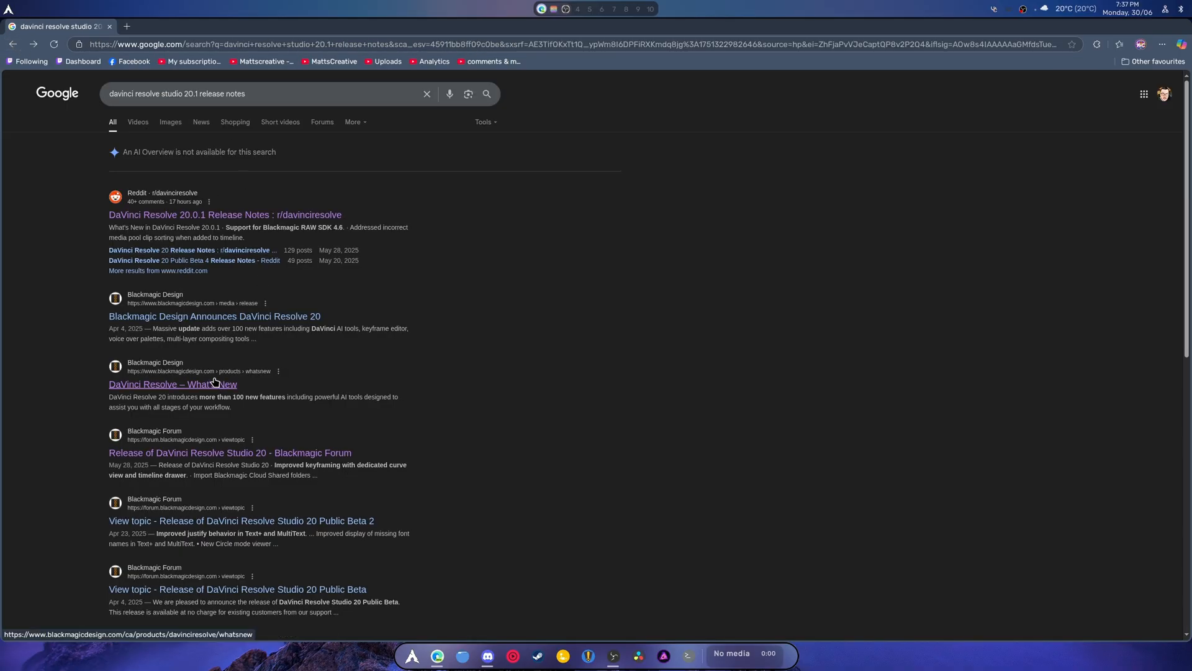
# Download the DaVinci Resolve Studio 20.0.1 Linux zip from the What's New page and check its progress
pyautogui.click(172, 384)
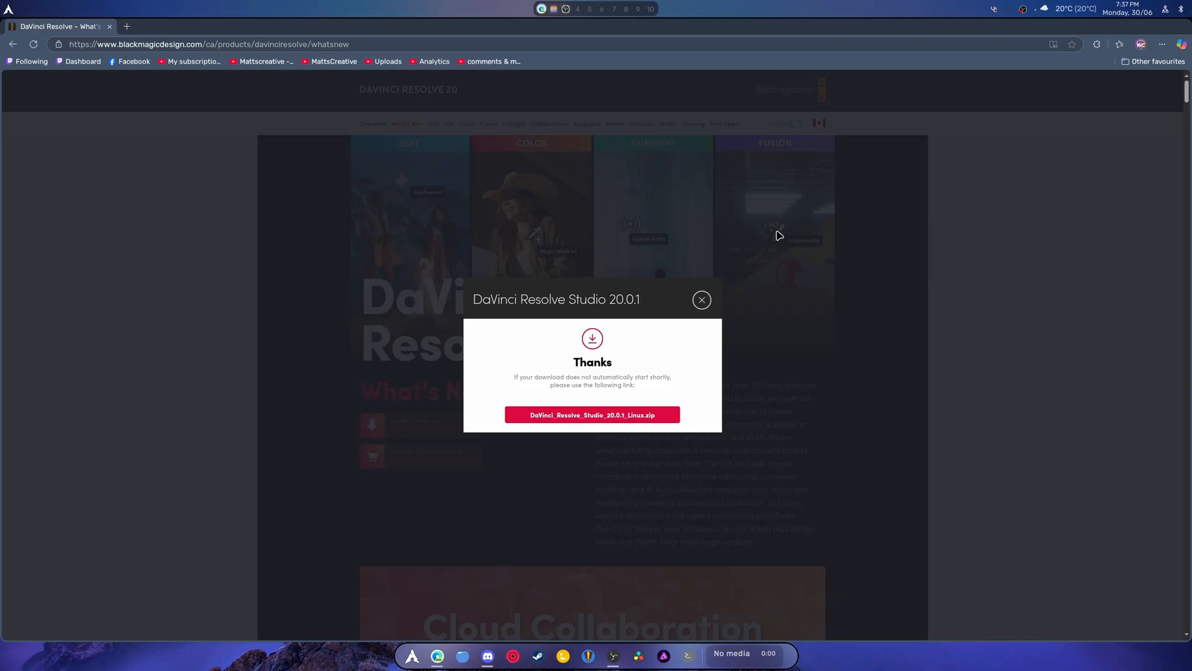
pyautogui.click(1119, 45)
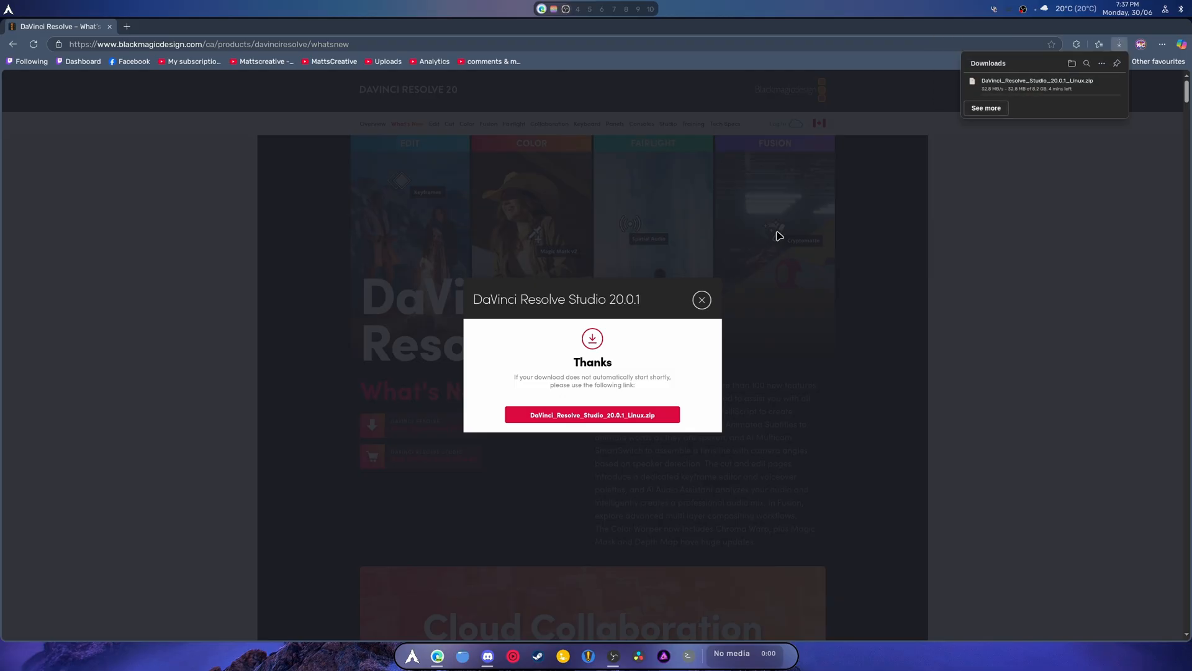
pyautogui.moveTo(925, 290)
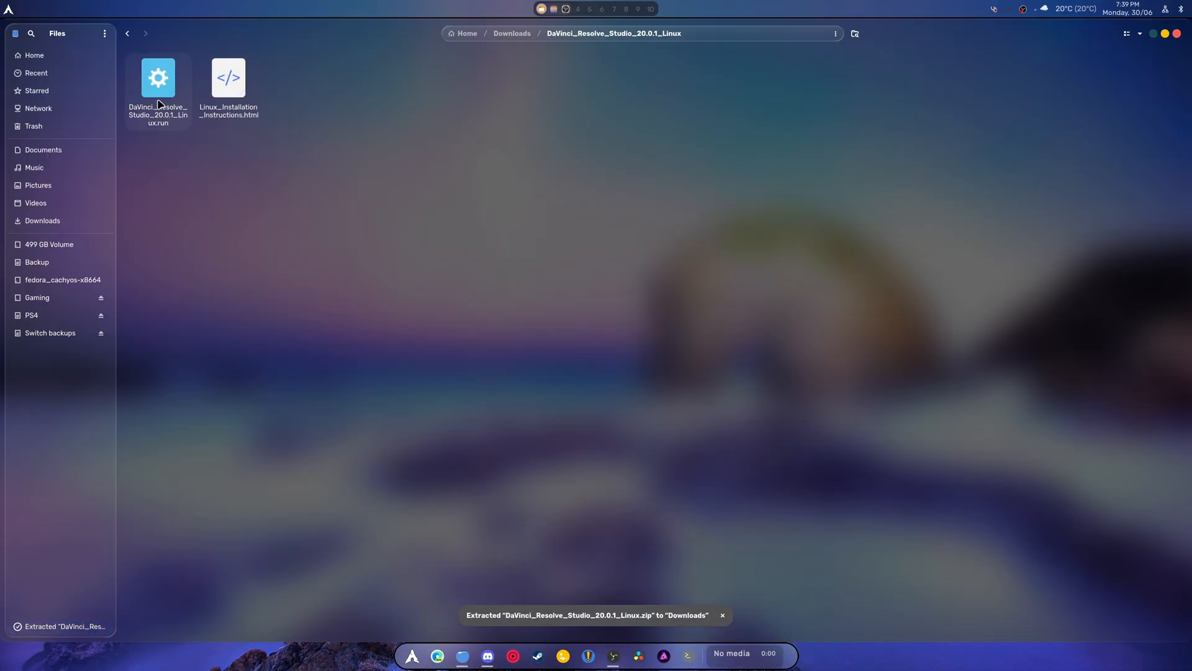
# Launch DaVinci_Resolve_Studio_20.0.1_Linux.run from the extracted folder, then cancel at its Introduction page
pyautogui.doubleClick(158, 77)
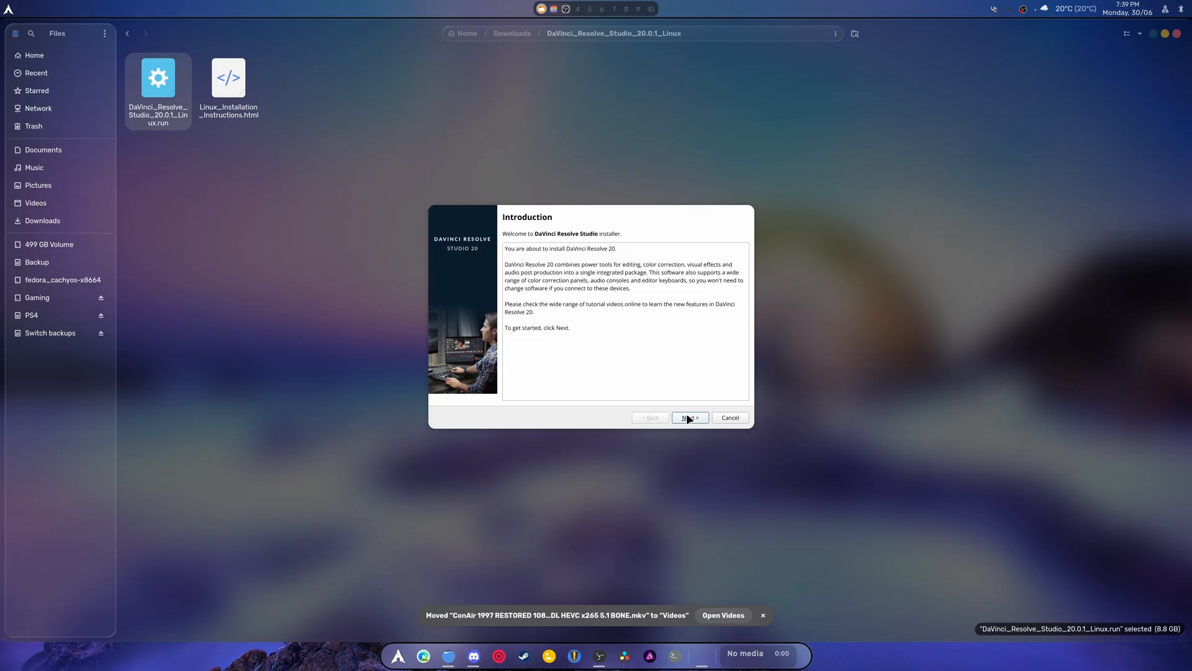
pyautogui.click(763, 615)
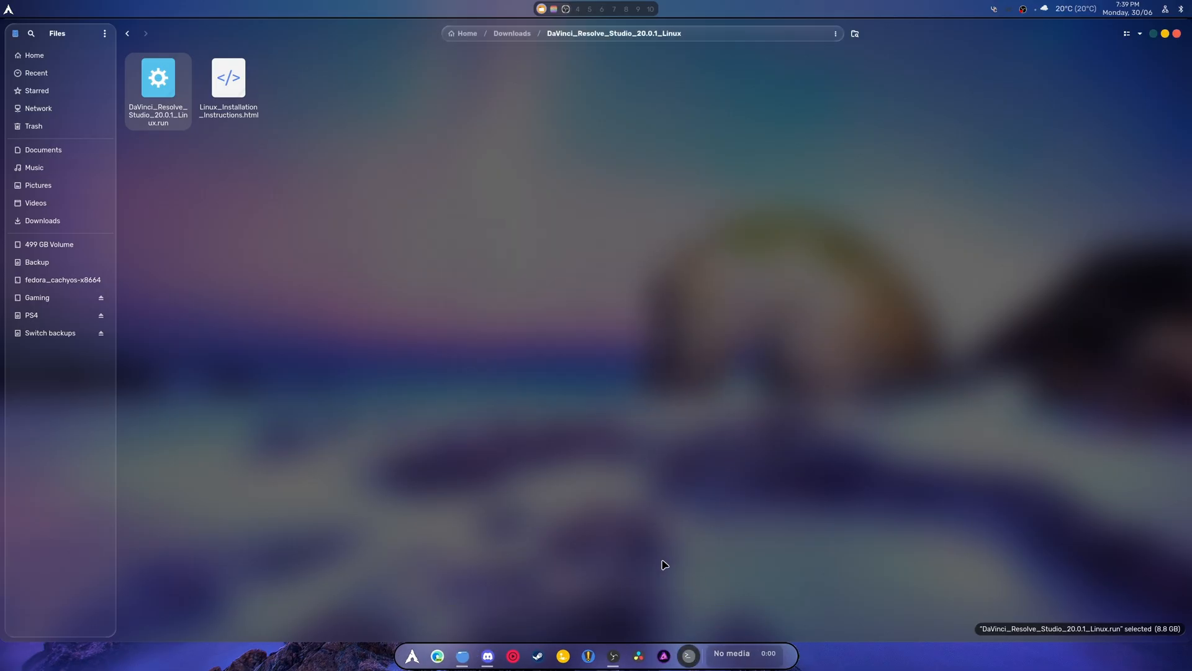
# Run ./DaVinci_Resolve_Studio_20.0.1_Linux.run from a terminal in its folder, then cancel the installer
pyautogui.click(686, 653)
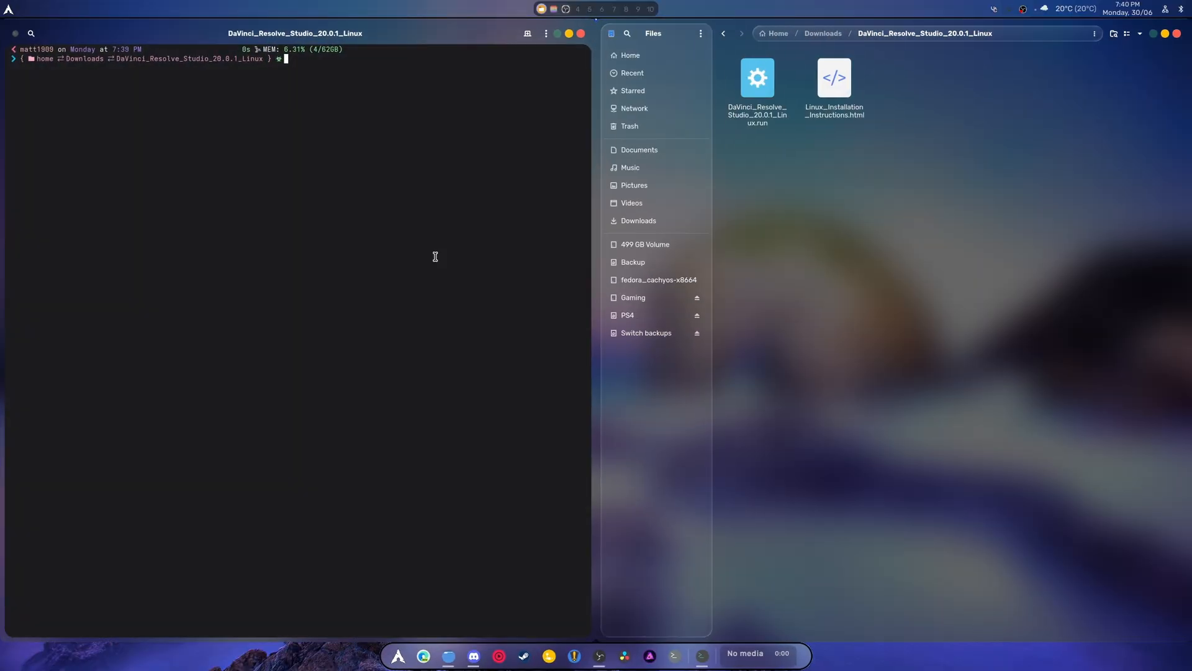
pyautogui.write('./')
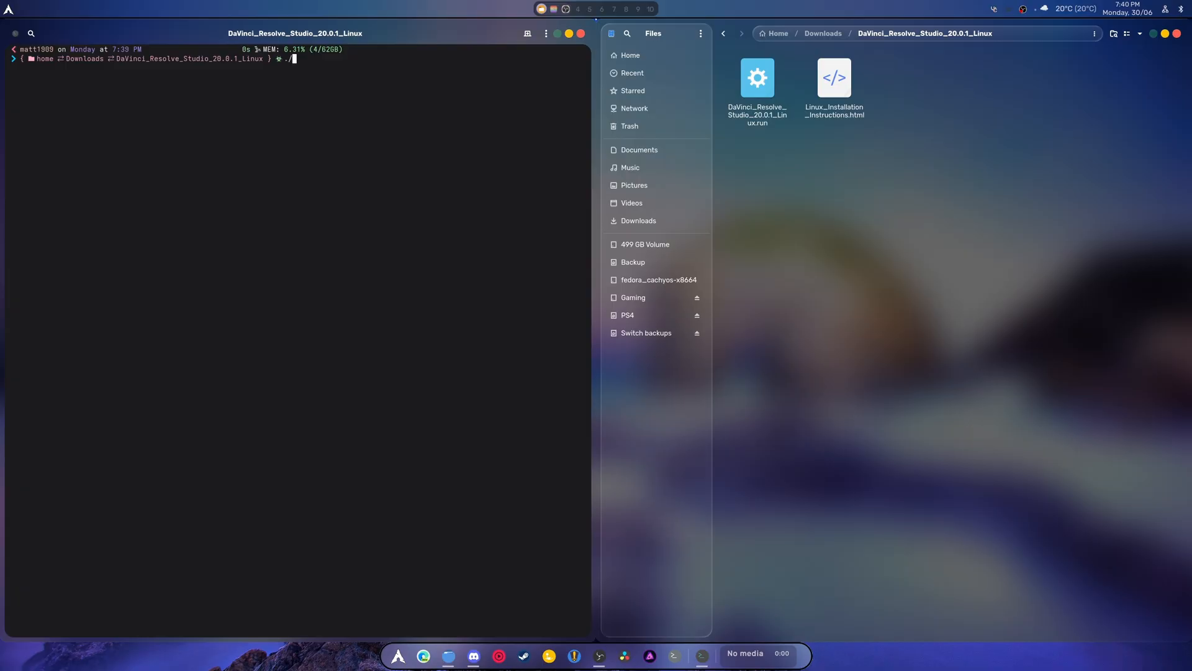
pyautogui.press('Return')
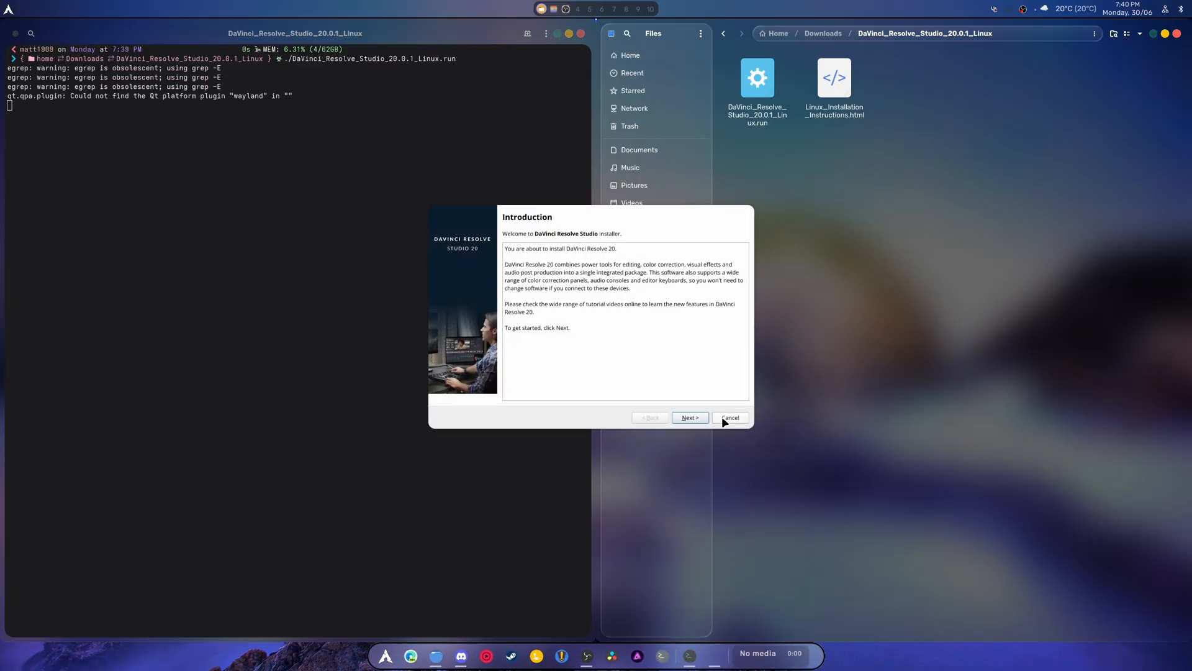
pyautogui.click(730, 417)
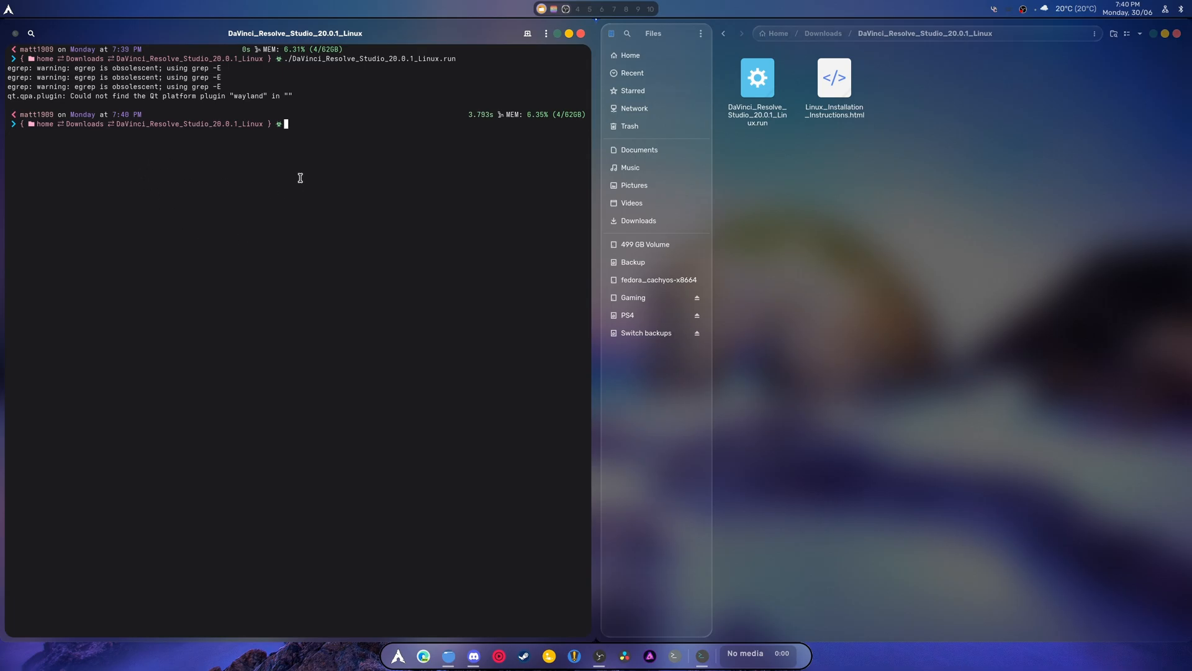
pyautogui.moveTo(298, 183)
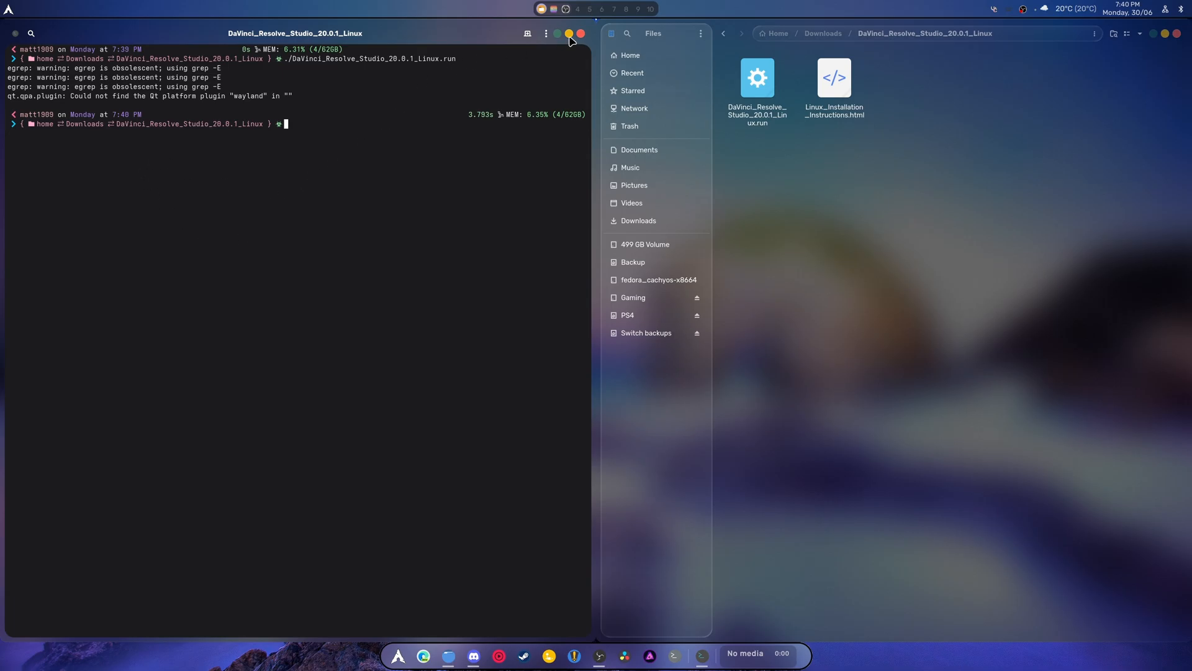
# Run the .run file from Files' context menu, cancel it, and open a Ptyxis terminal in the folder
pyautogui.rightClick(159, 75)
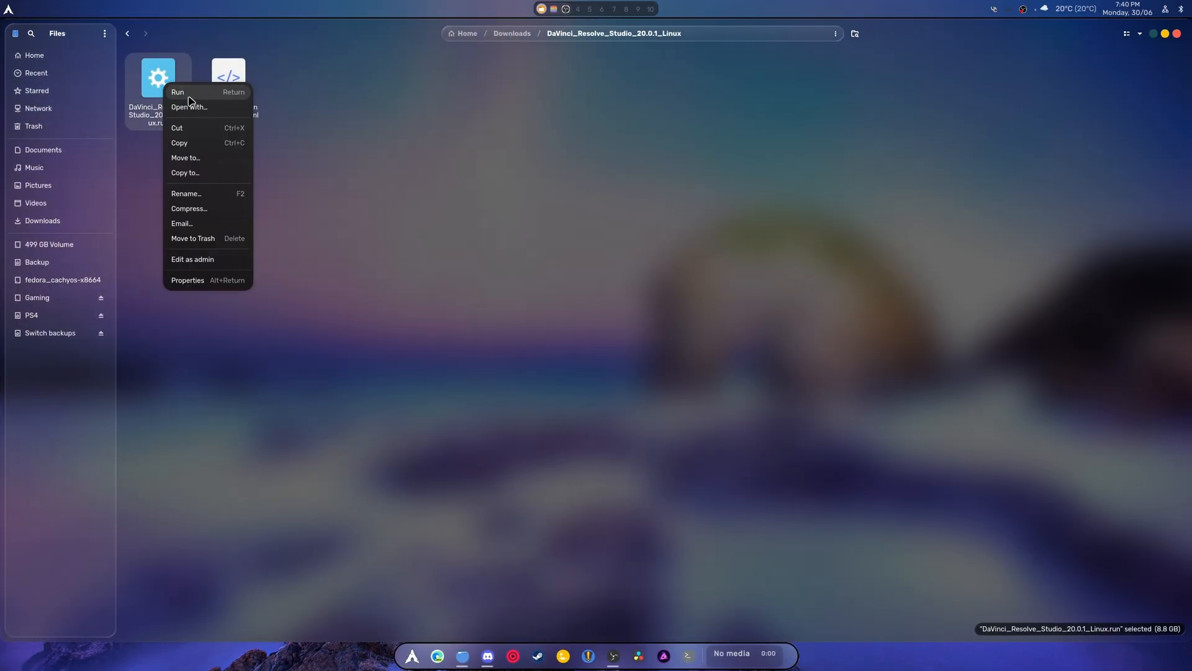
pyautogui.click(177, 92)
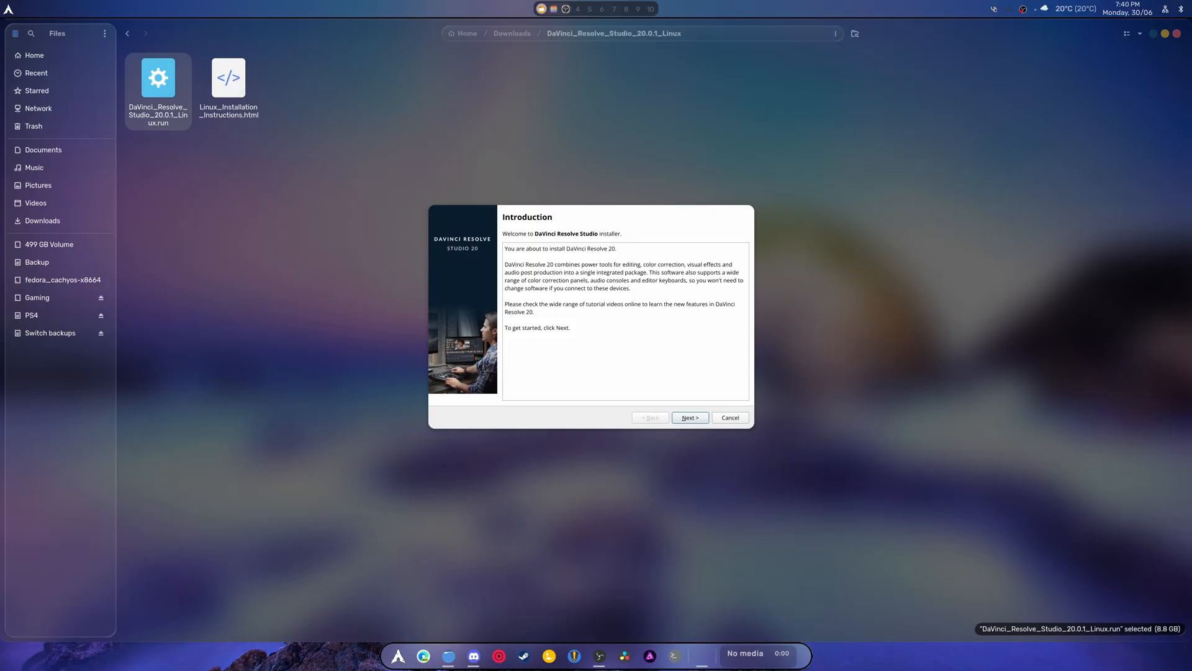
pyautogui.moveTo(667, 330)
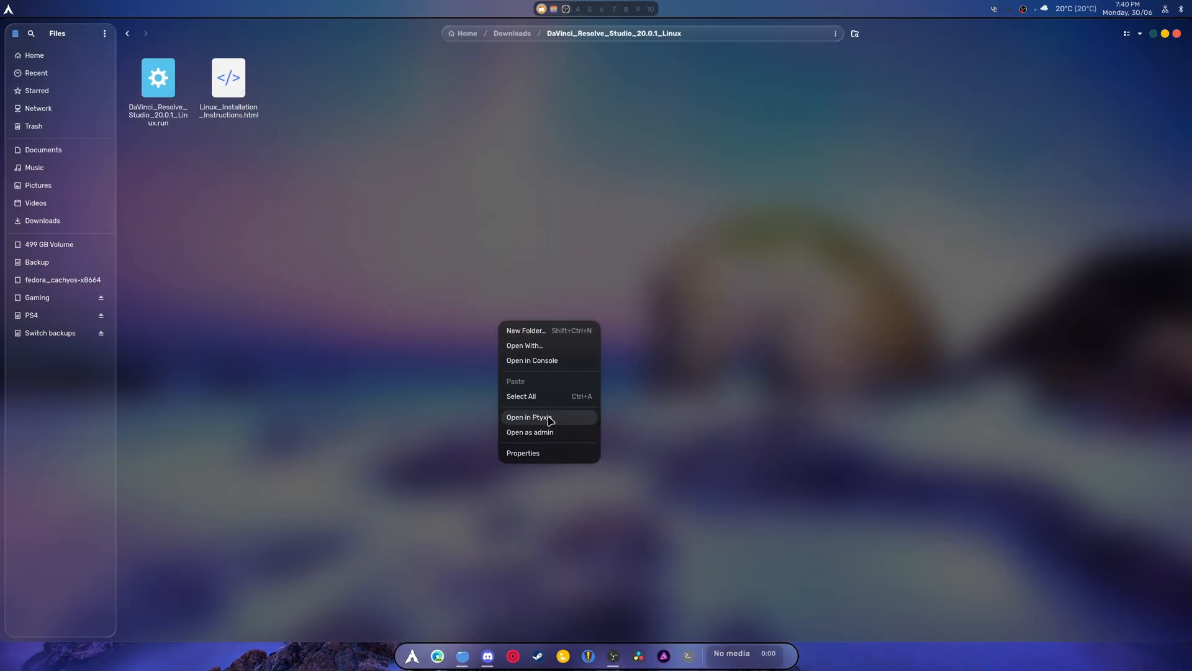
pyautogui.click(529, 417)
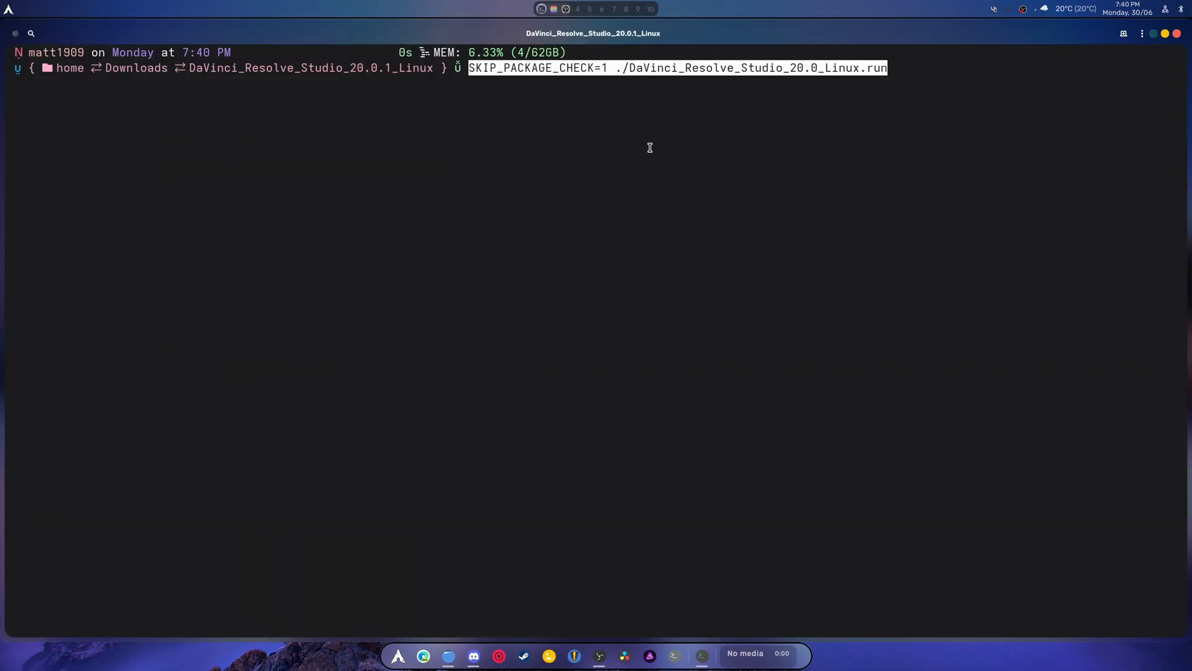
pyautogui.moveTo(574, 70)
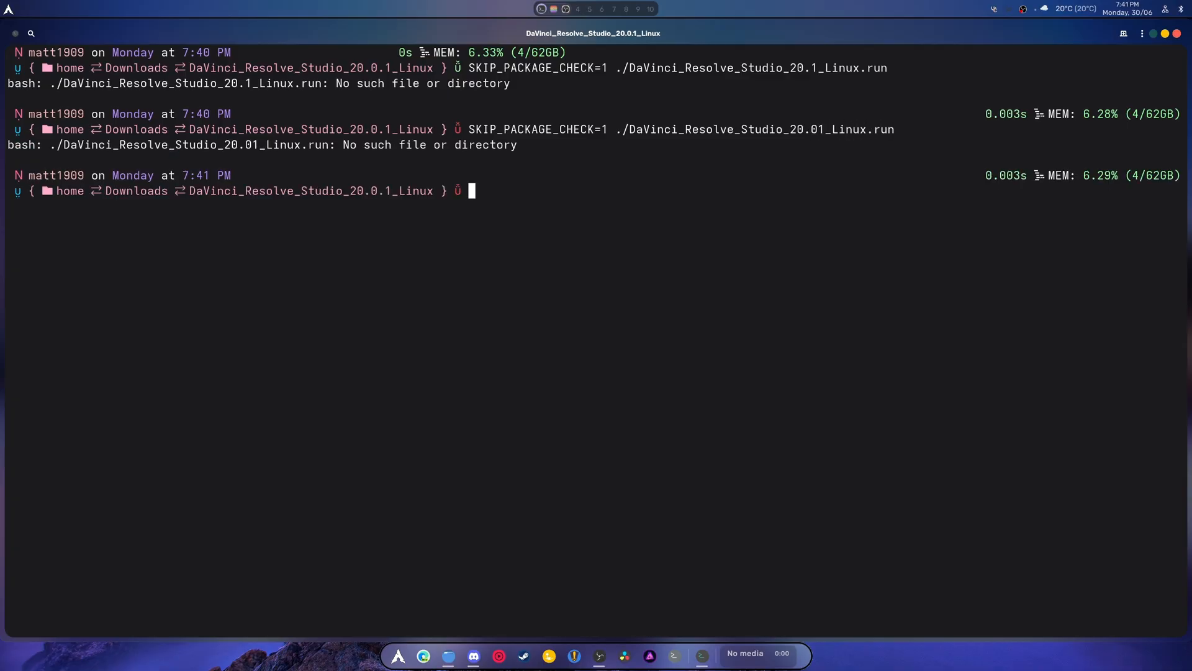
# Try SKIP_PACKAGE_CHECK=1 with a mistyped .run file name and erase the partial retry
pyautogui.write('SKIP_PACKAGE_CHECK=1 ./DaVinci_Reso')
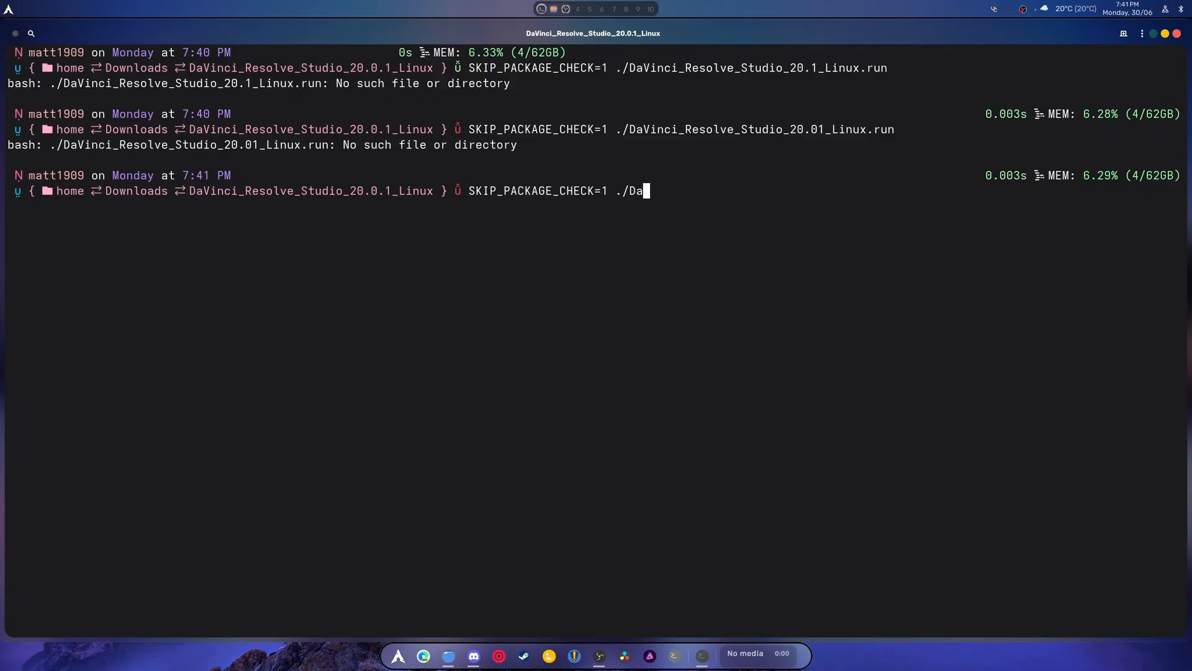
pyautogui.press('BackSpace')
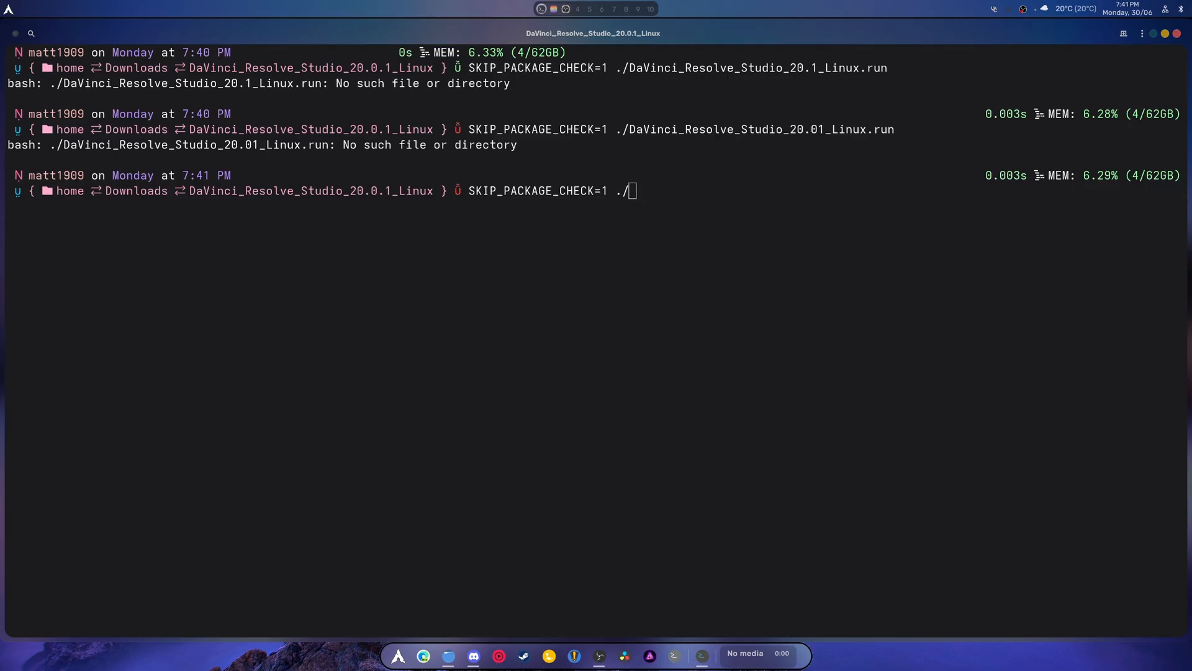
pyautogui.moveTo(29, 158)
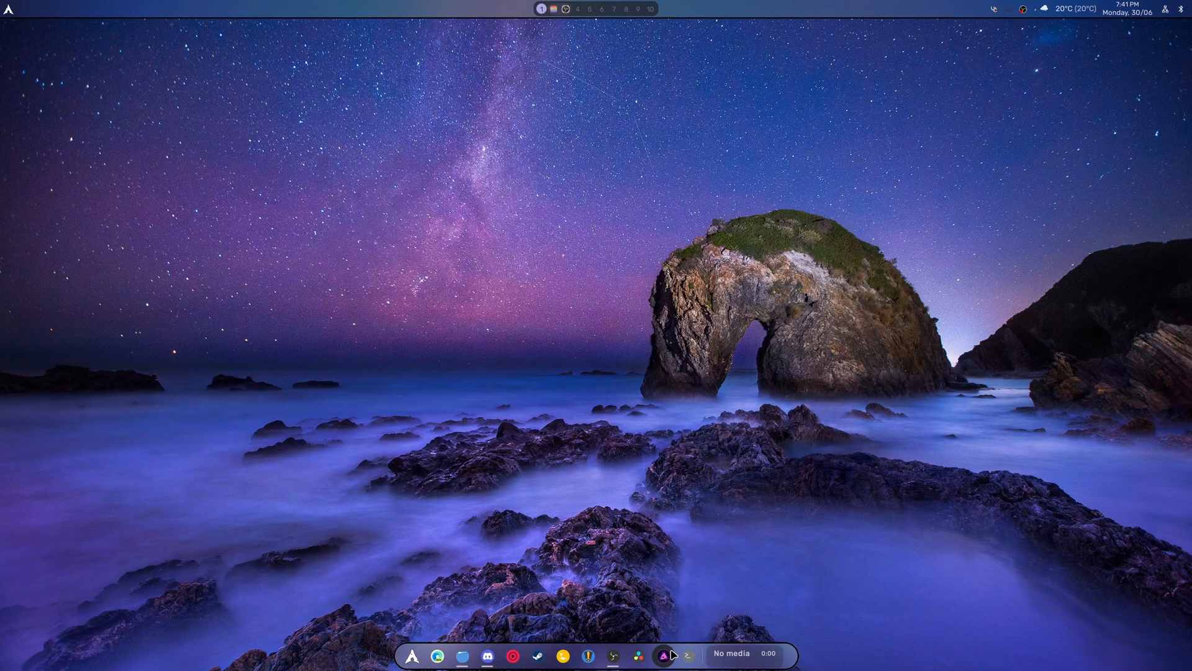
# In a fresh terminal, cd into Downloads/DaVinci_Resolve_Studio_20.0.1_Linux/
pyautogui.click(685, 653)
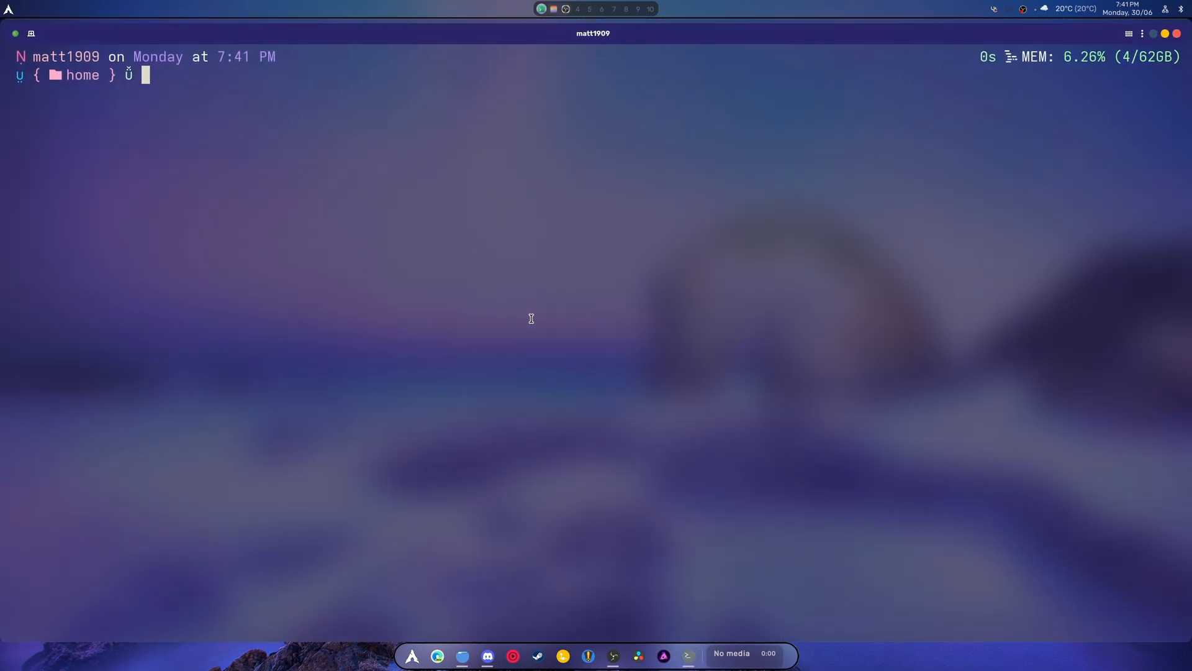
pyautogui.write('CD dOW')
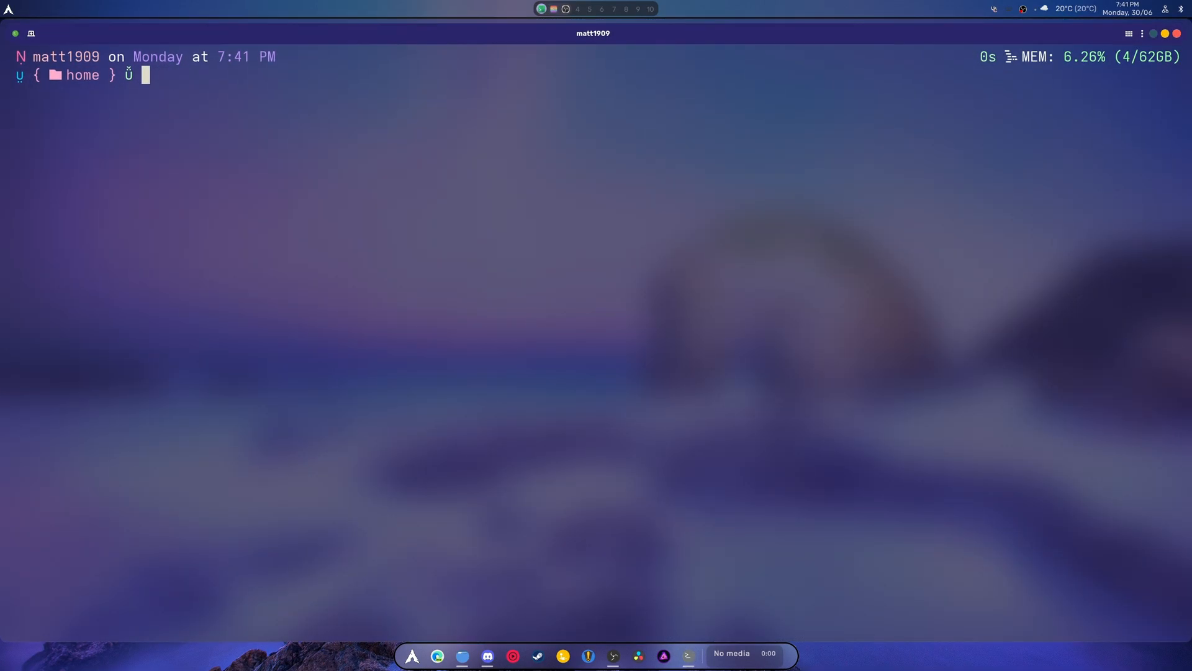
pyautogui.write('cd Downloads/DaVinci_Resolve_Studio_20.0.1_Linux/')
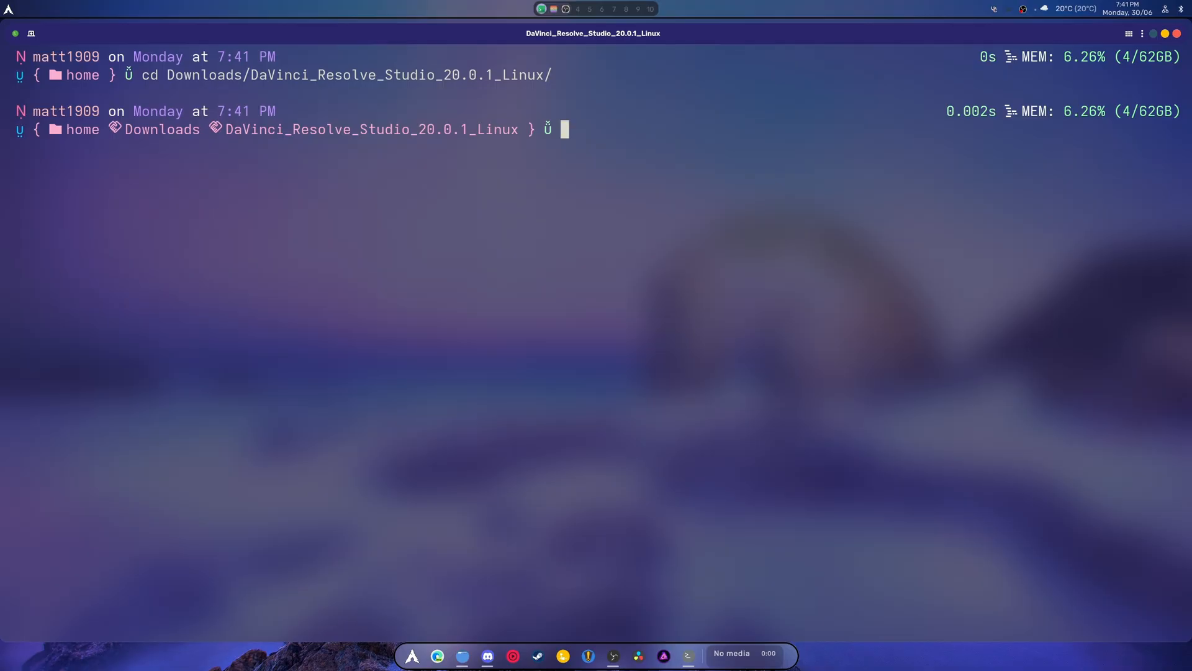
# Run SKIP_PACKAGE_CHECK=1 ./DaVinci_Resolve_Studio_20.0.1_Linux.run to reach the installer's Introduction page
pyautogui.write('SKIP')
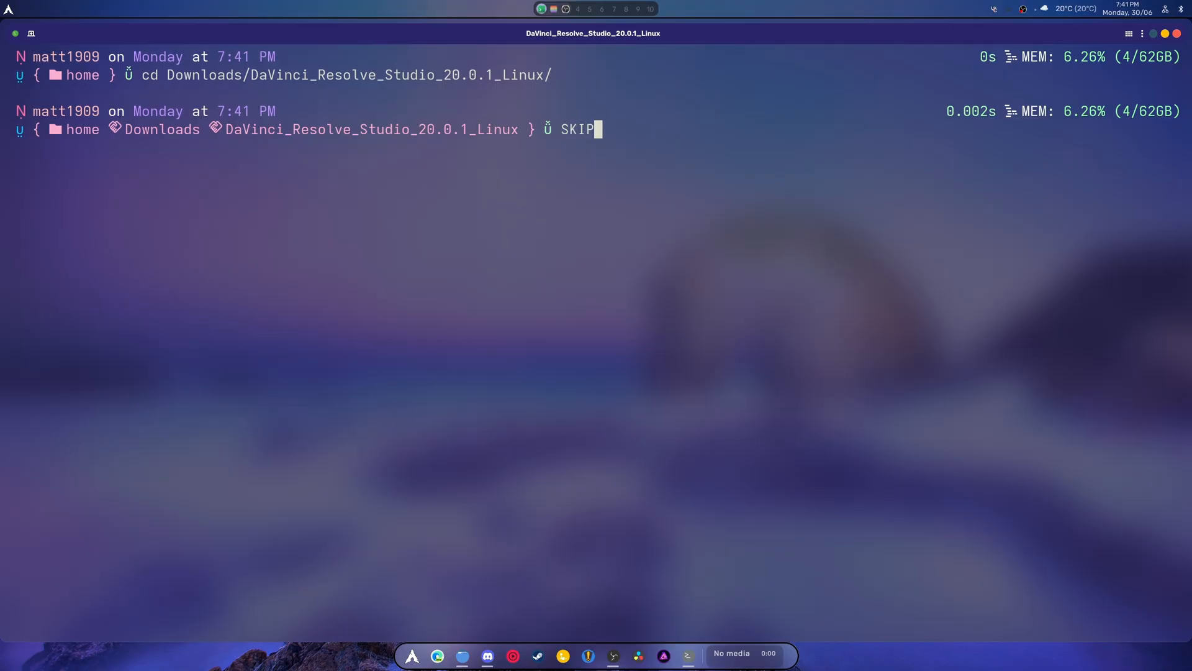
pyautogui.write('_PACK')
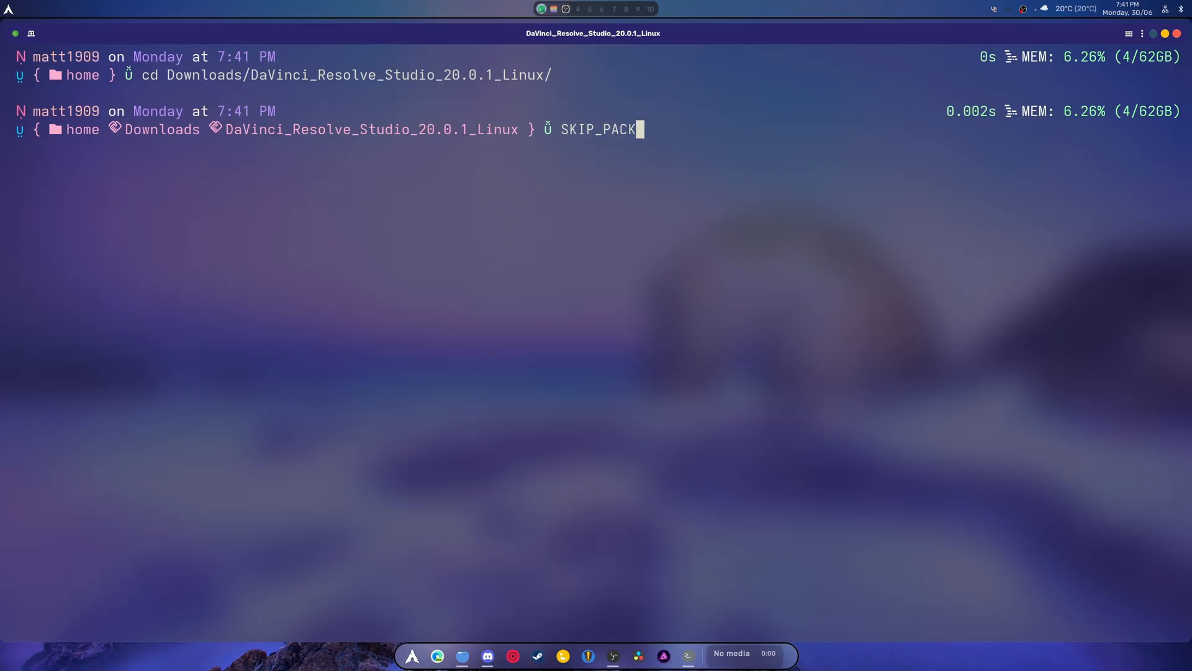
pyautogui.write('AGE')
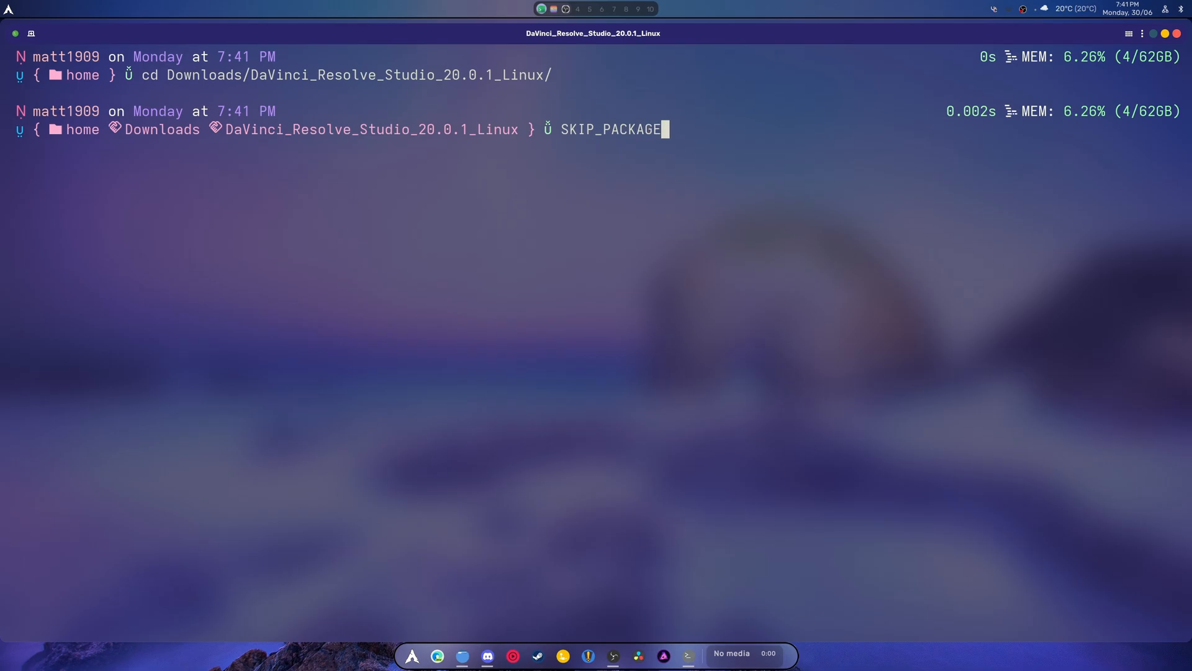
pyautogui.write('_')
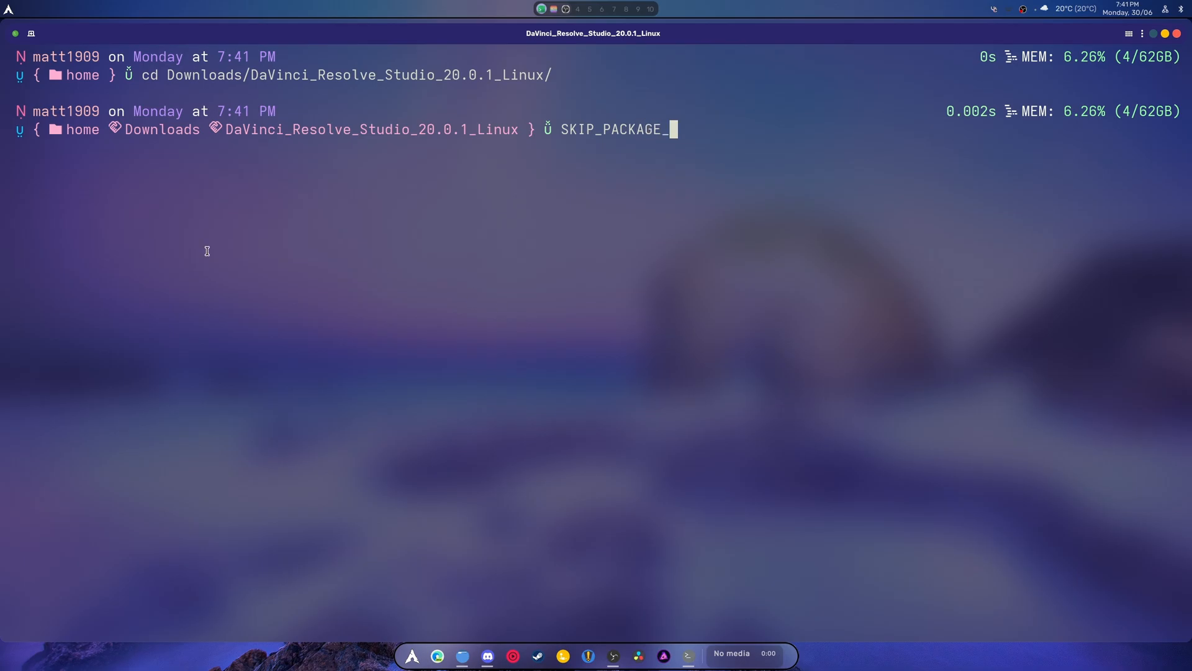
pyautogui.moveTo(625, 287)
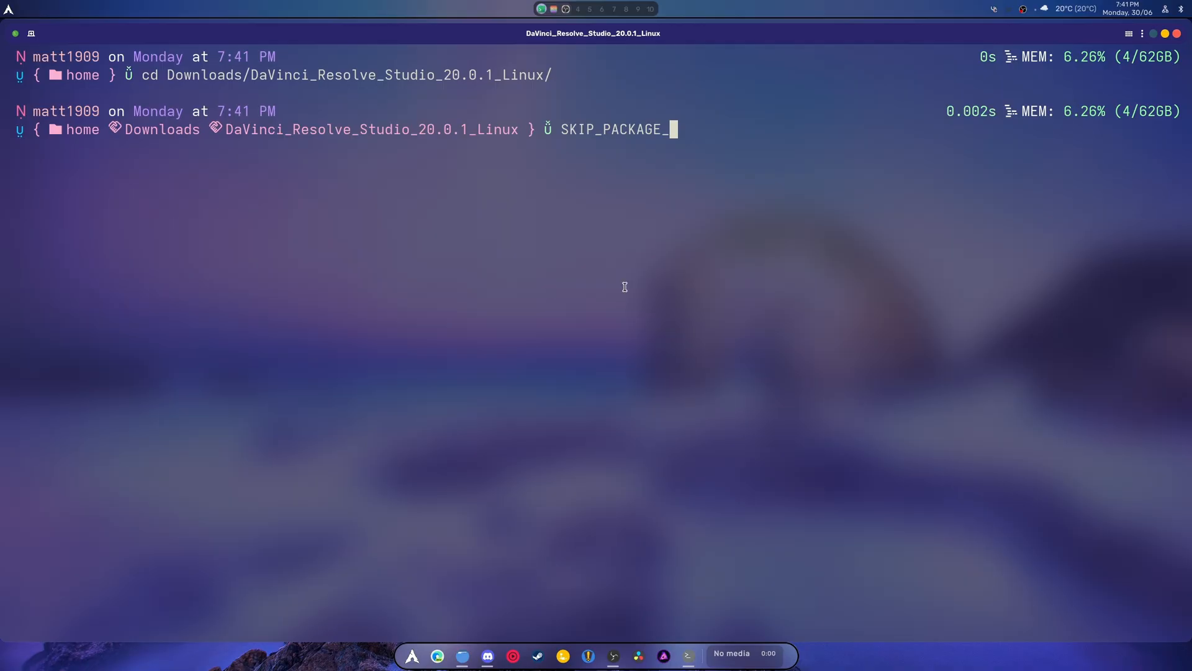
pyautogui.write('CHECK')
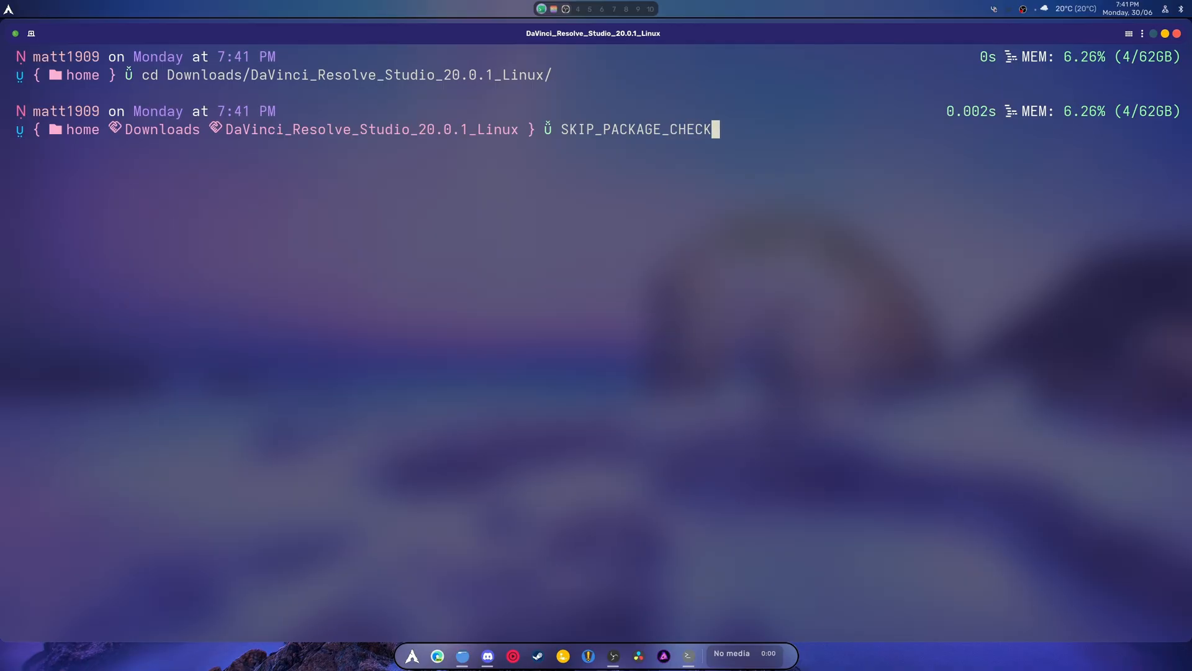
pyautogui.write('=1 ./DaVinci_Resolve_Studio_20.0.1_Linux.run')
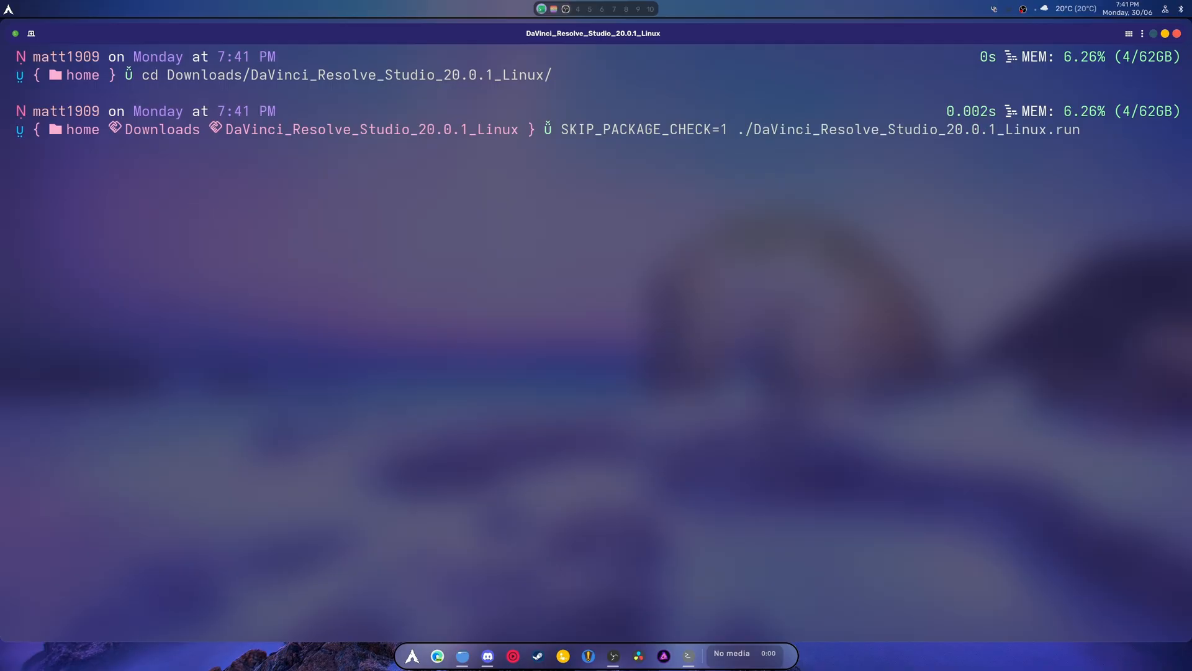
pyautogui.press('Return')
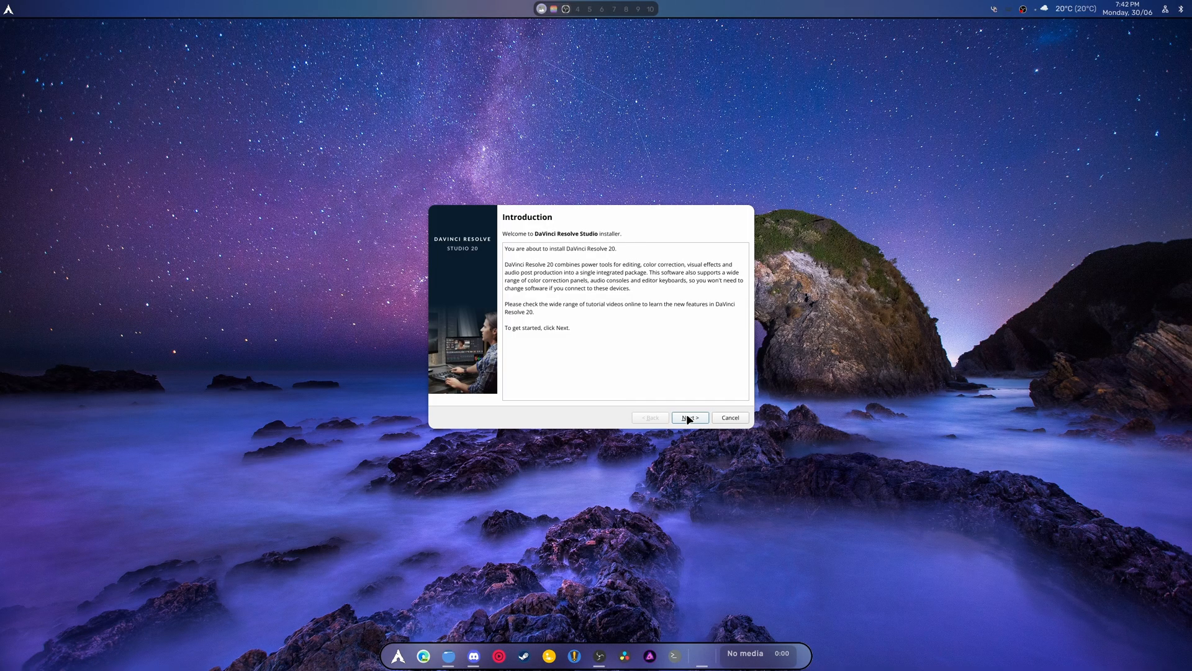
# Step through Introduction, Reinstall, default Customizations and Read Me, then Start Install
pyautogui.click(691, 417)
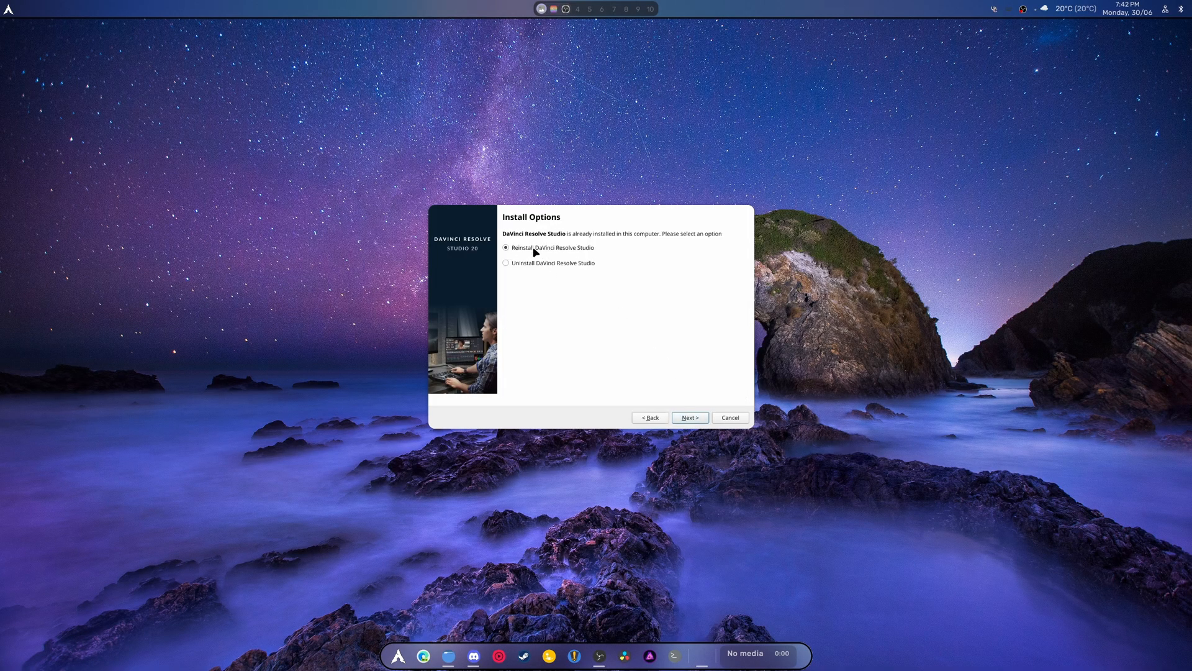
pyautogui.click(690, 418)
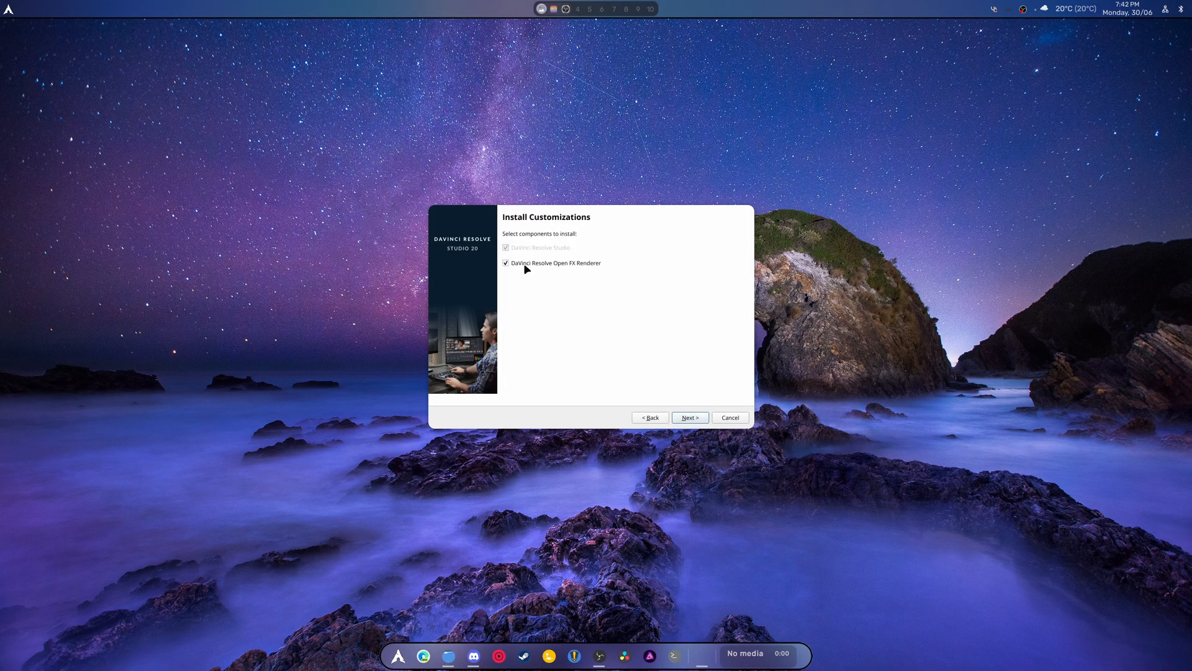
pyautogui.click(691, 417)
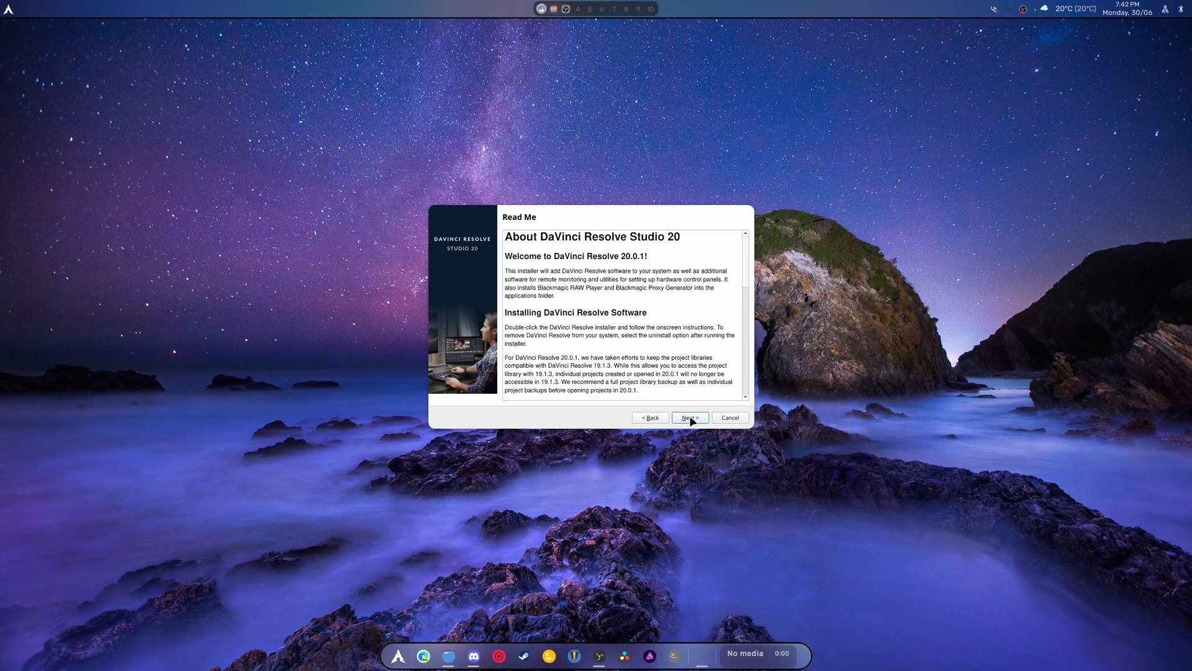
pyautogui.click(691, 418)
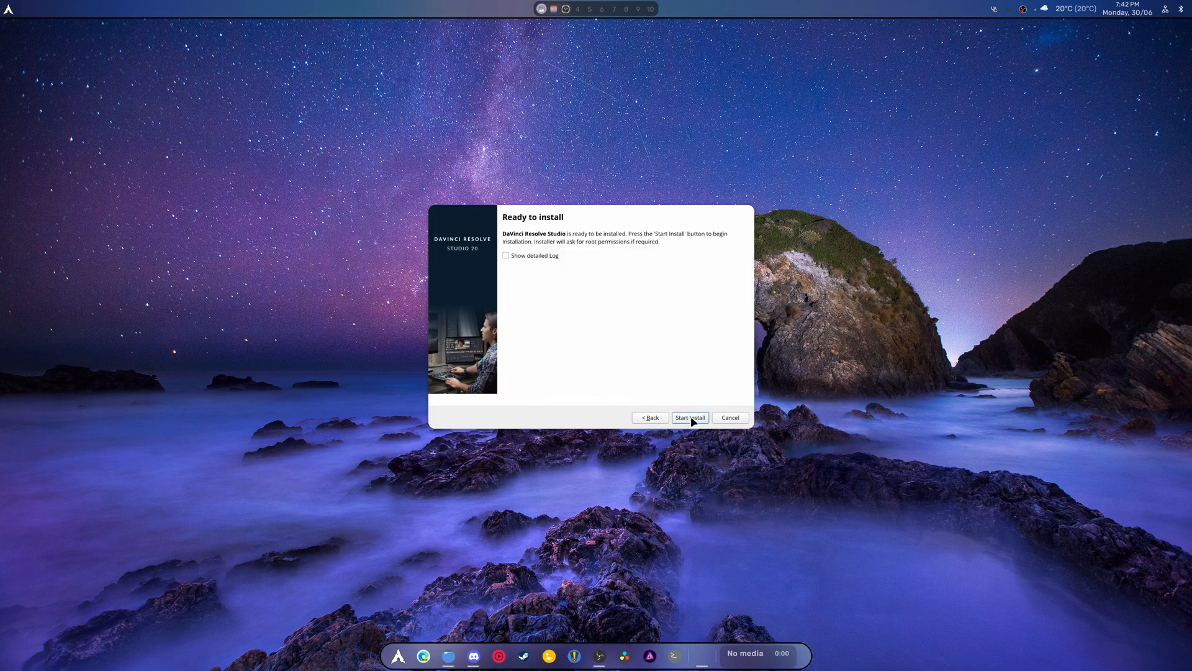
pyautogui.click(691, 417)
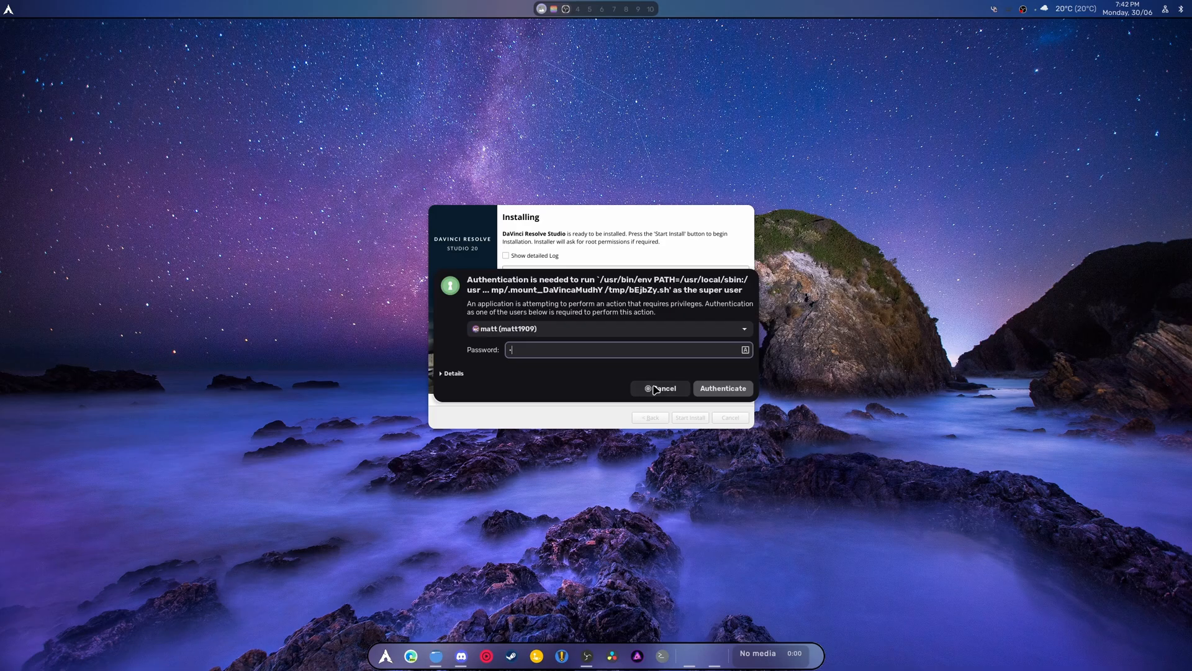
# Authenticate as administrator, retrying once after a failure, and authorize the plugin install step
pyautogui.click(723, 388)
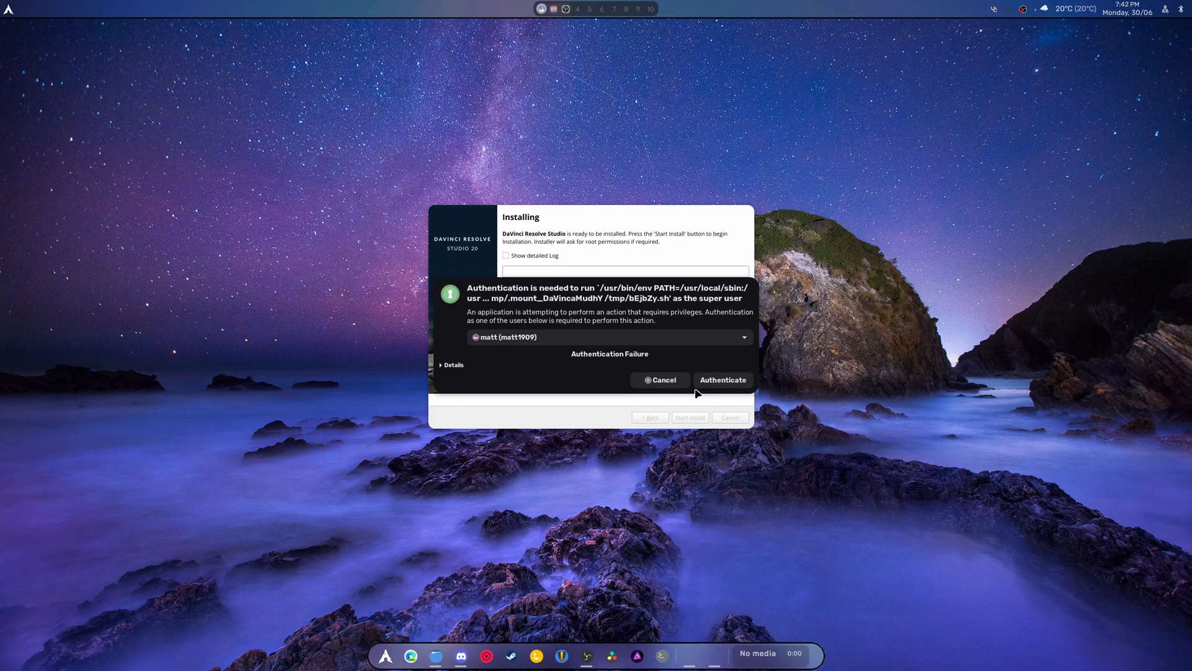
pyautogui.click(627, 350)
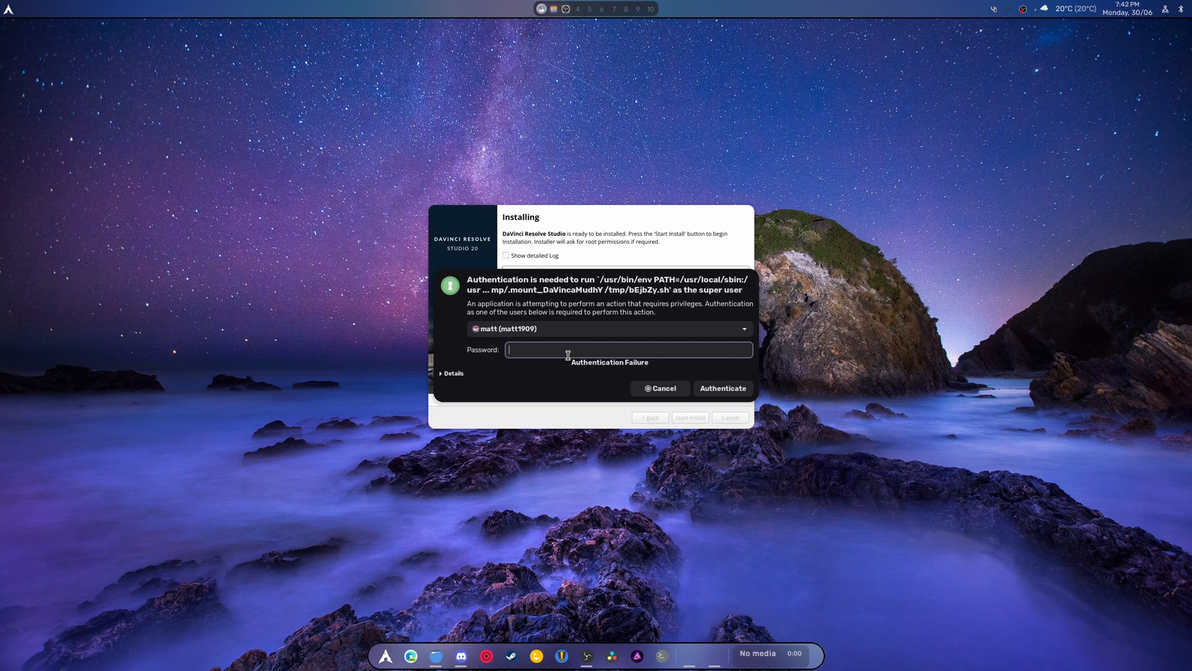
pyautogui.click(723, 388)
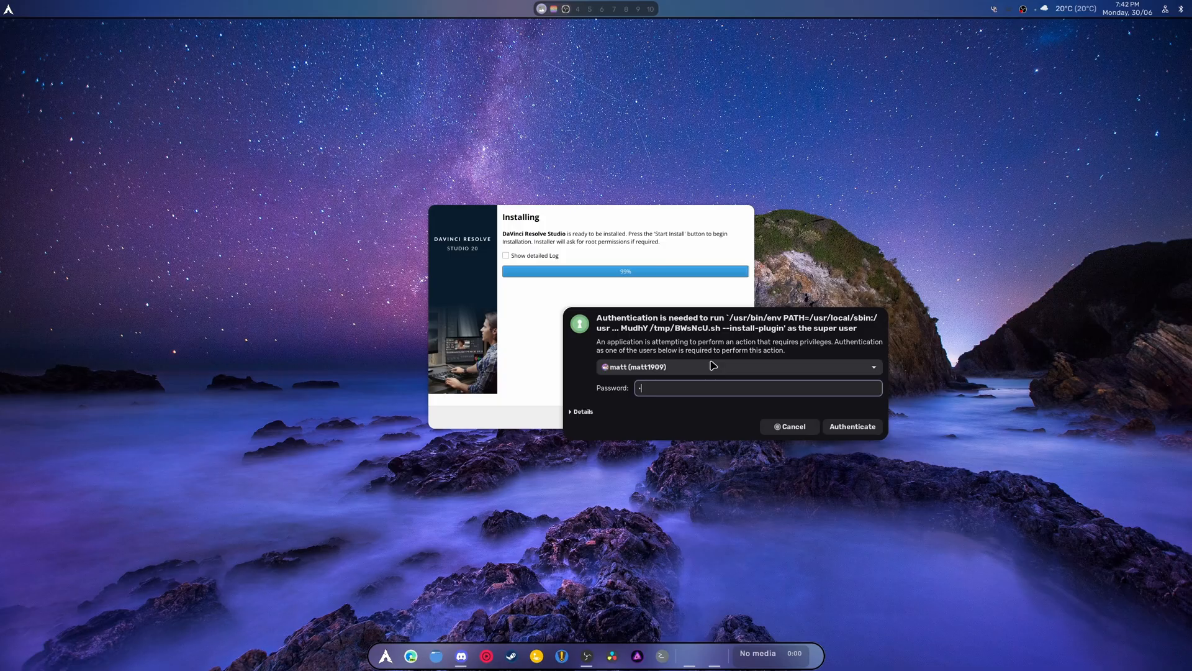
pyautogui.click(852, 426)
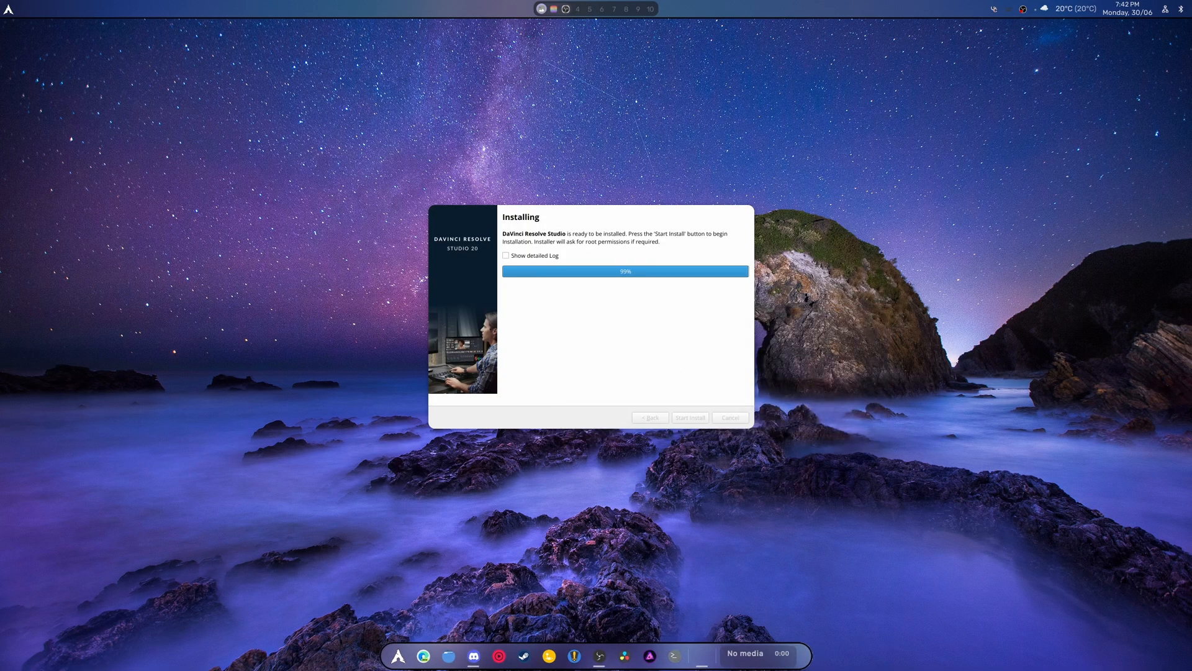
pyautogui.moveTo(728, 630)
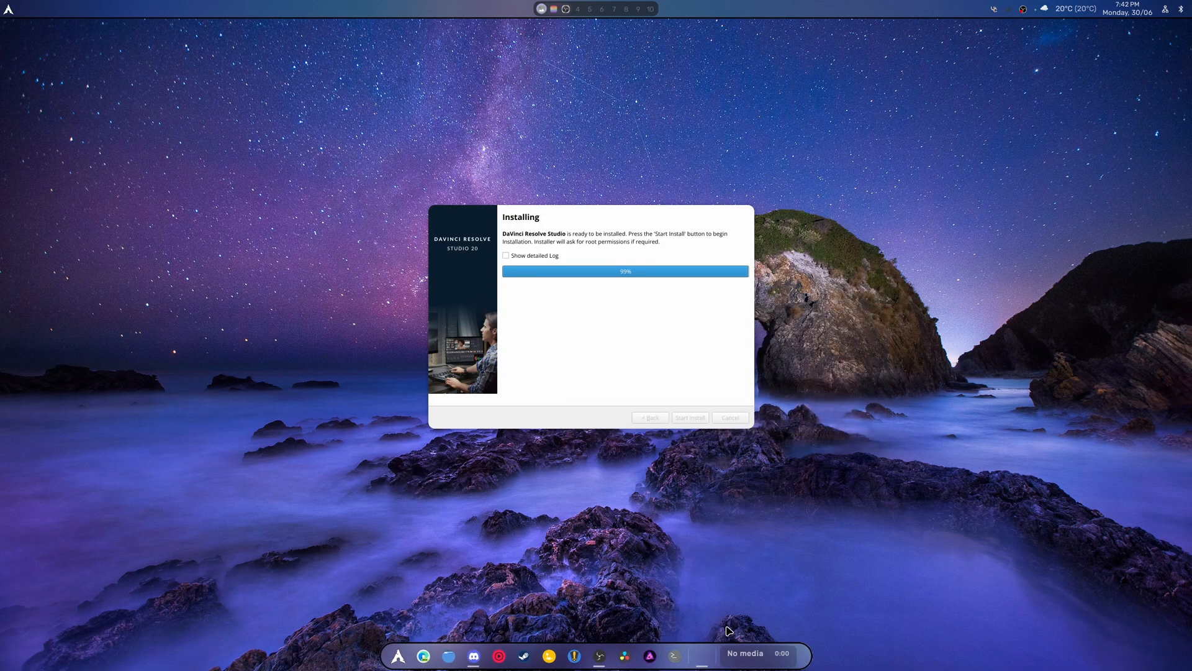
pyautogui.moveTo(609, 387)
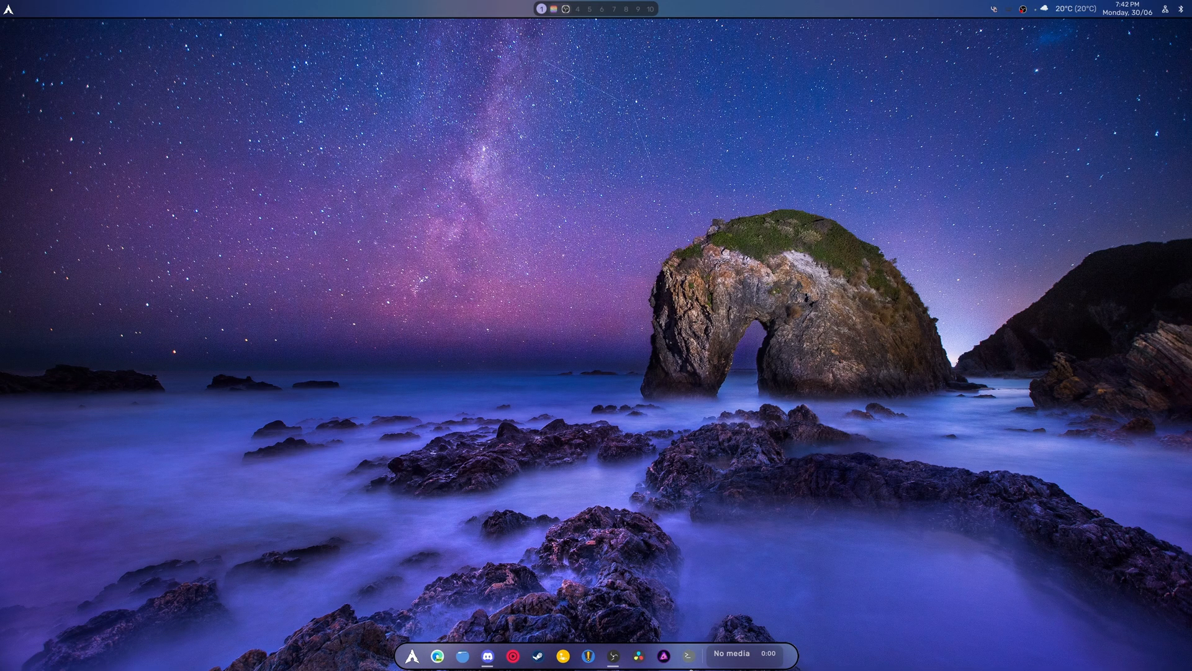
# Bring up the Terminal to run the command moving libglib, libgio and libgmodule into disabled-libraries
pyautogui.click(686, 654)
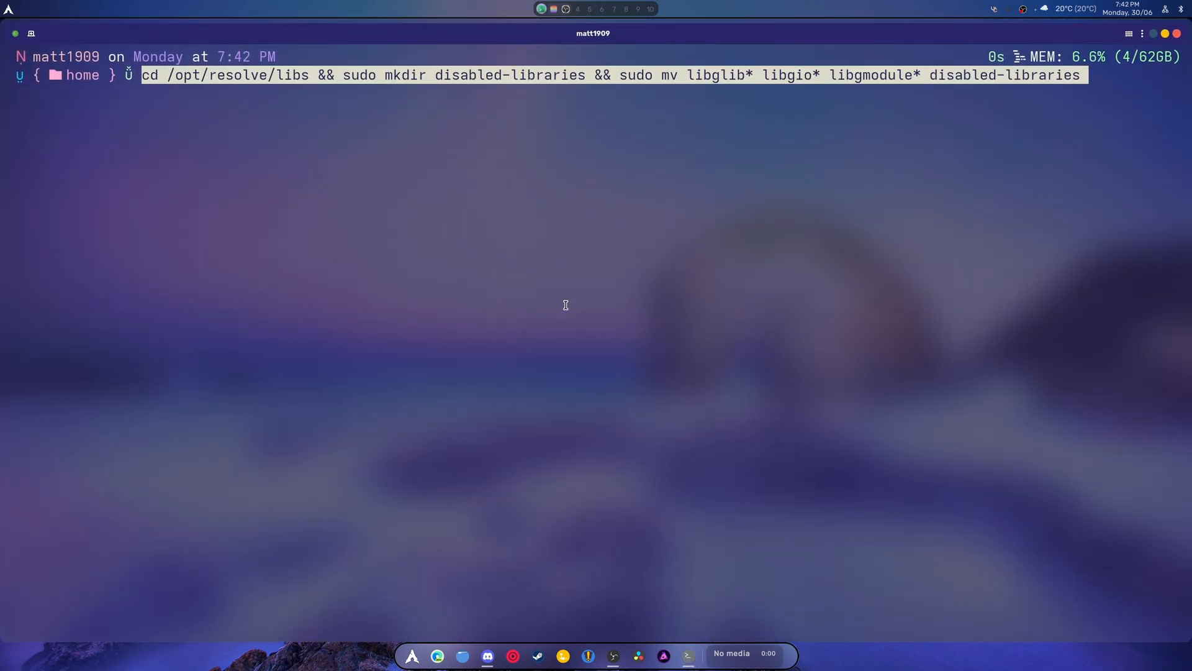
pyautogui.moveTo(331, 92)
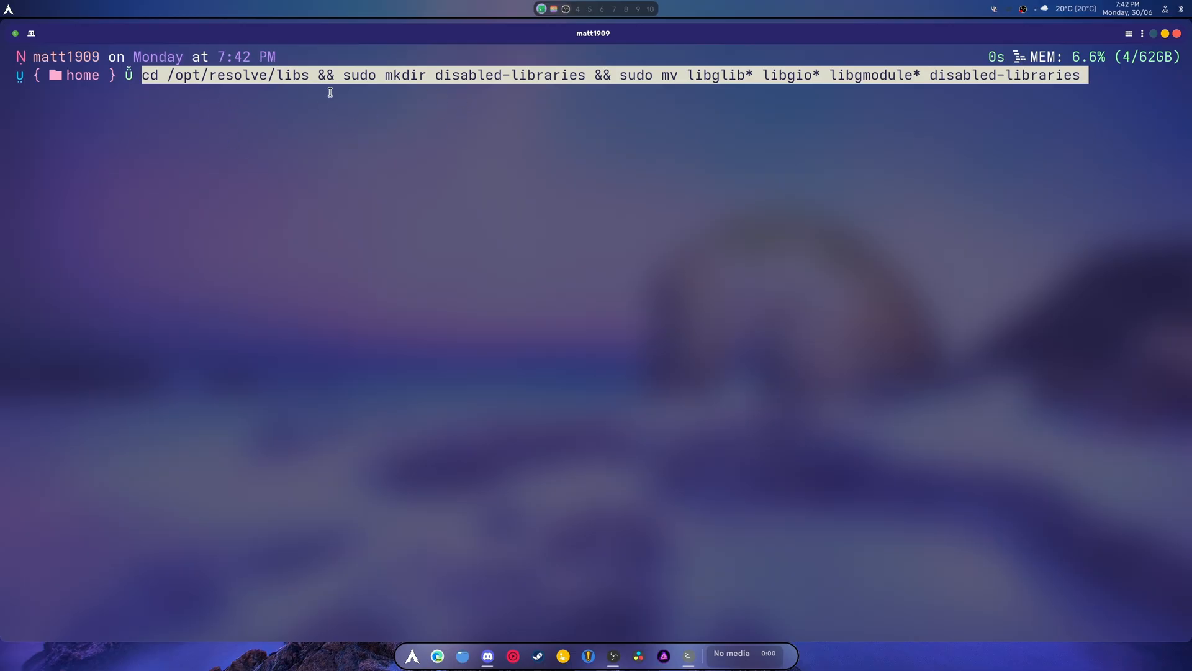
pyautogui.moveTo(274, 119)
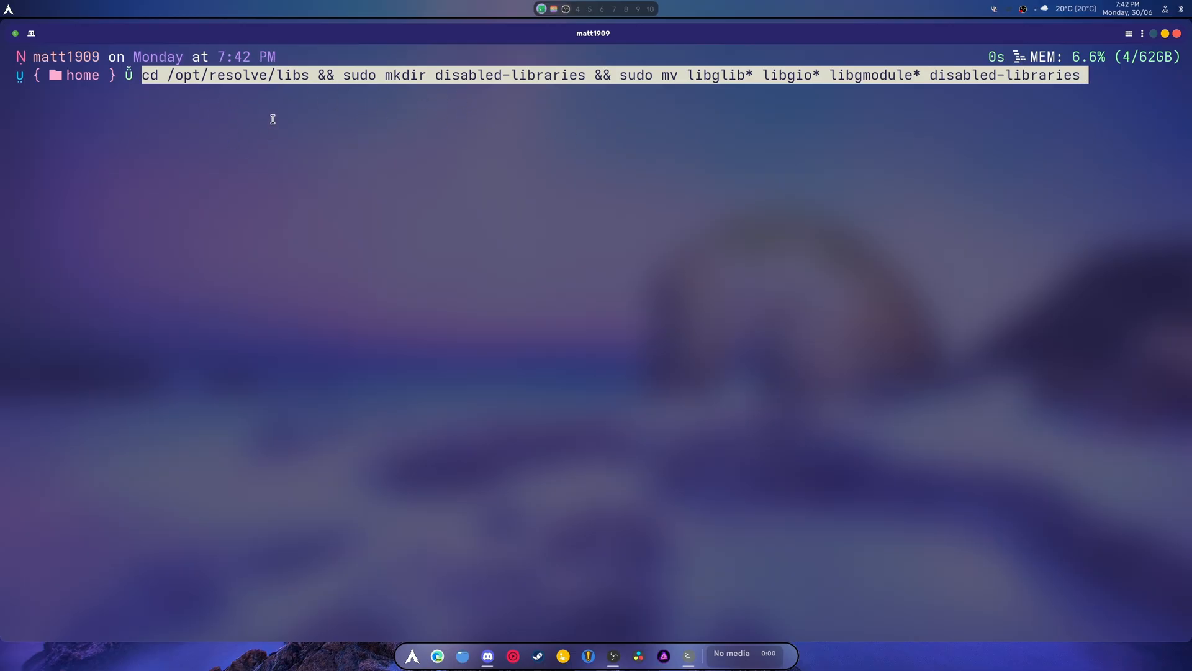
pyautogui.moveTo(338, 86)
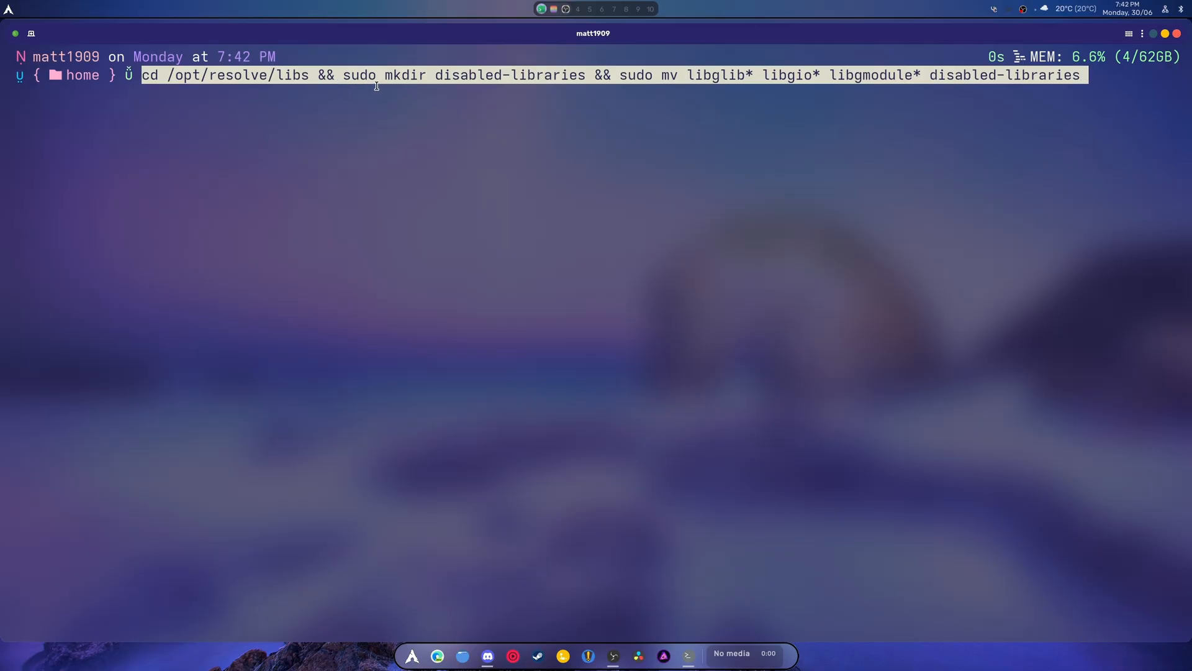
pyautogui.moveTo(577, 87)
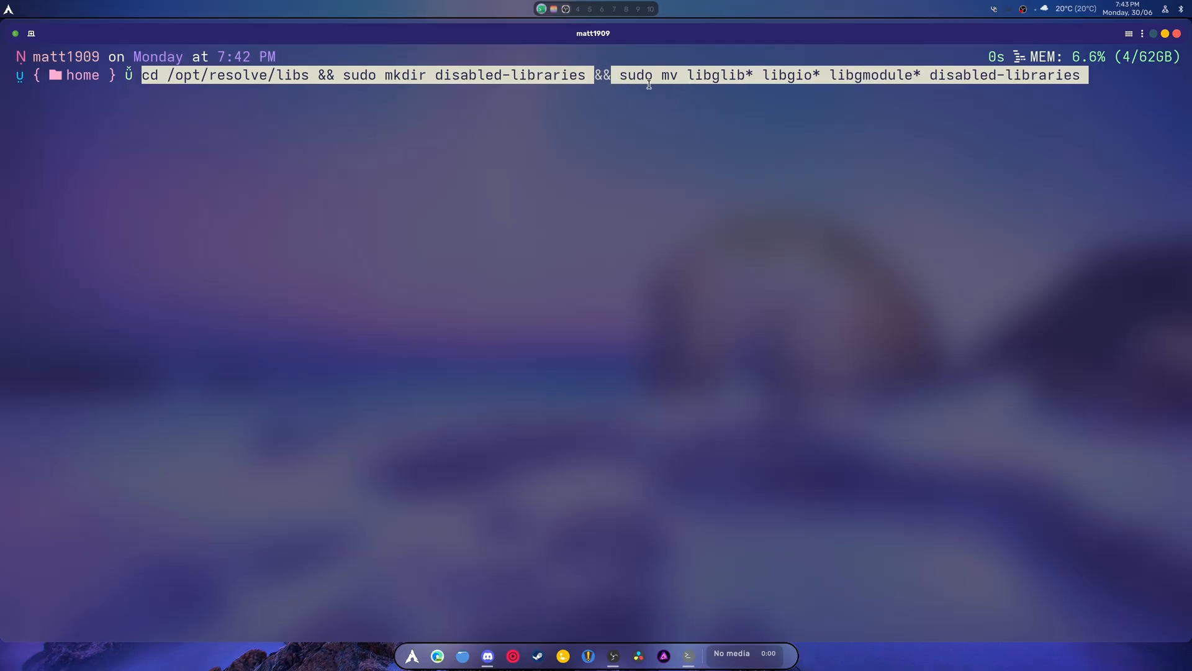
pyautogui.moveTo(914, 212)
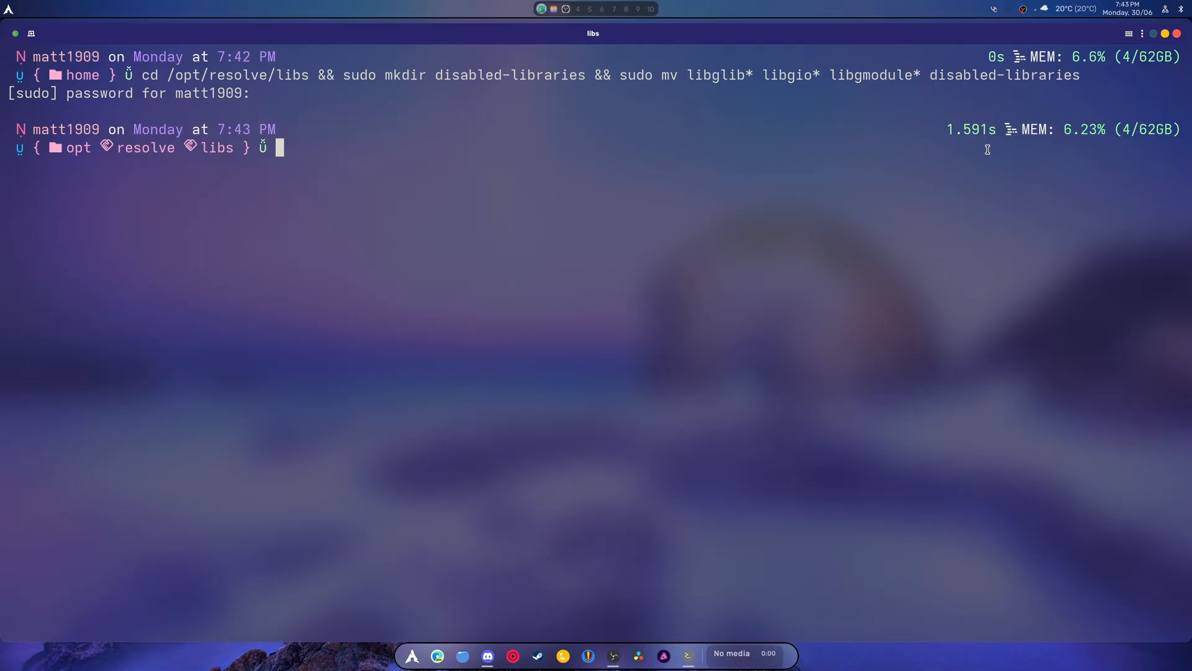
pyautogui.moveTo(974, 132)
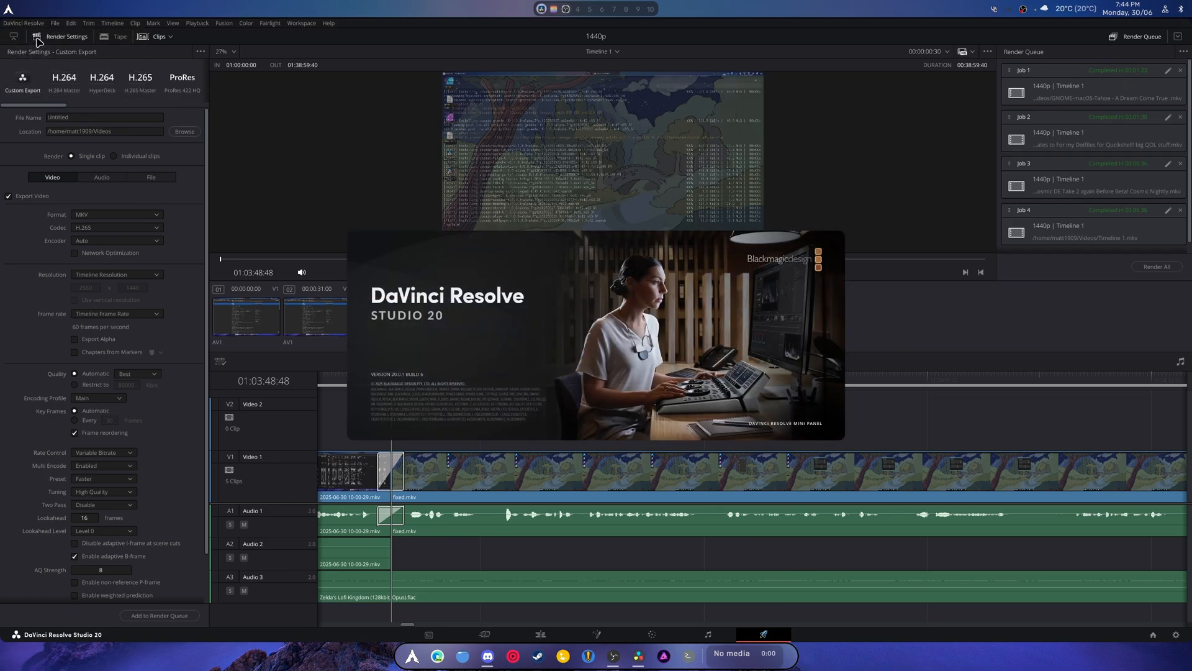
pyautogui.moveTo(405, 385)
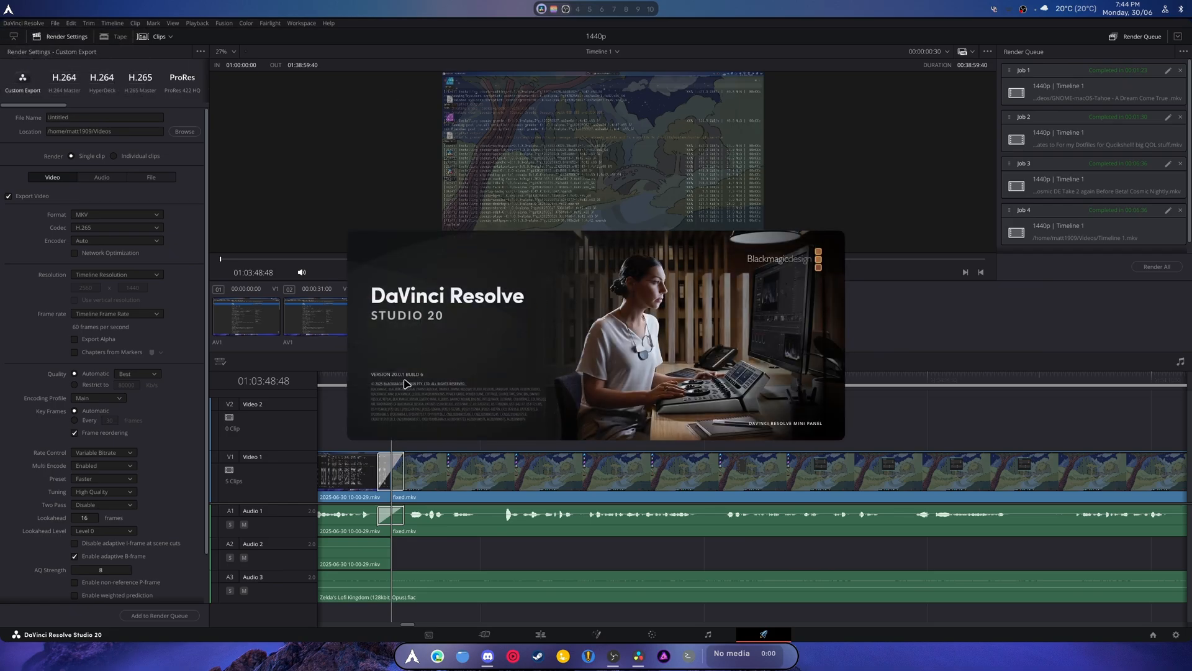
pyautogui.moveTo(419, 377)
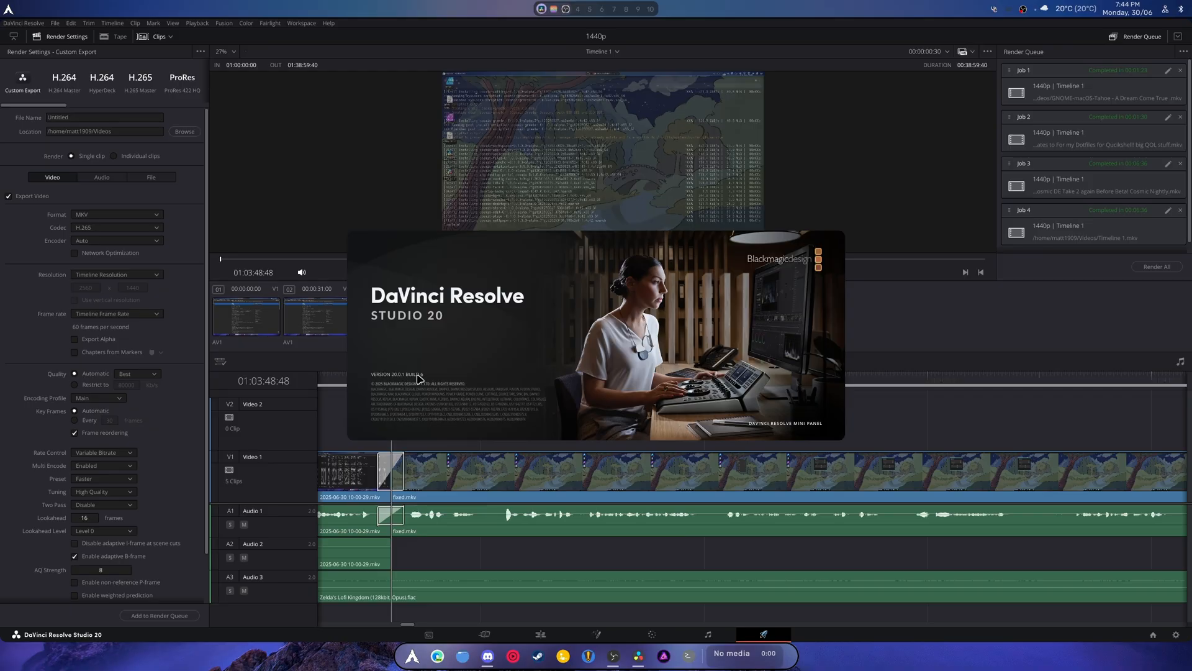
pyautogui.moveTo(422, 383)
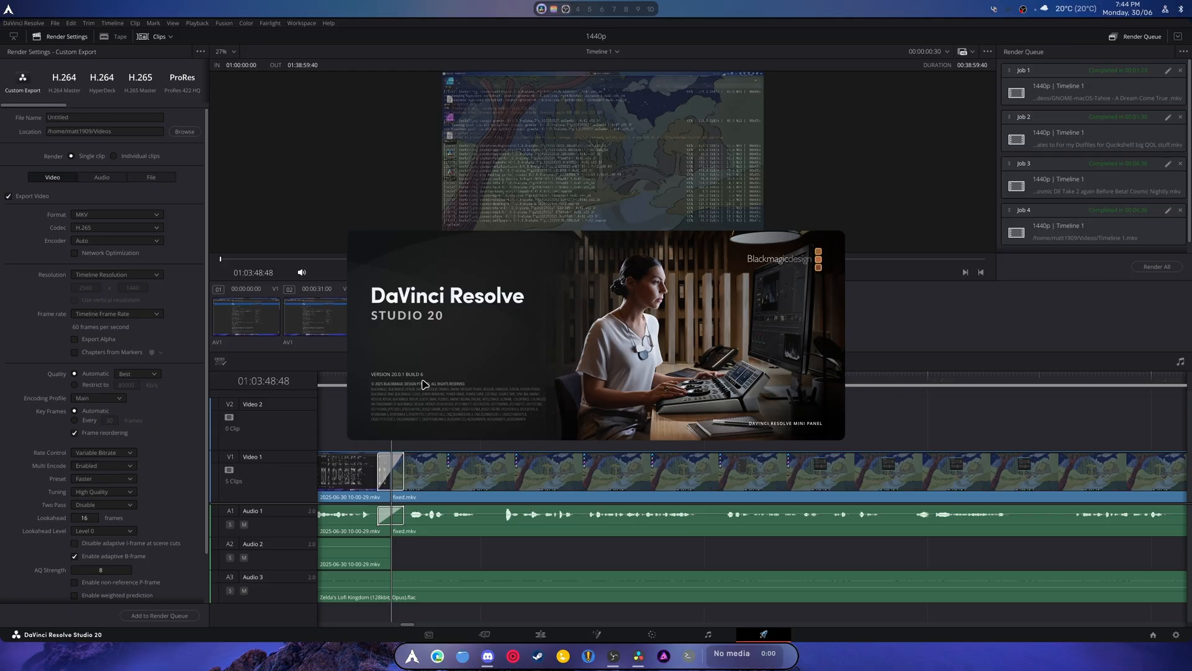
pyautogui.moveTo(425, 385)
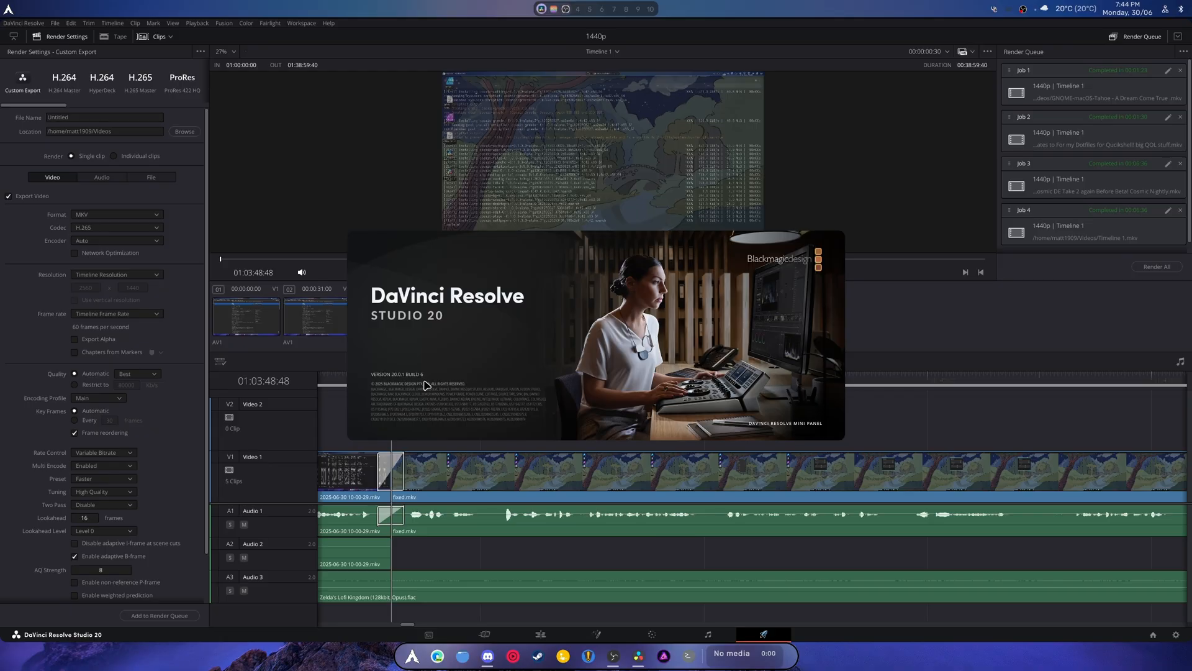
pyautogui.moveTo(427, 397)
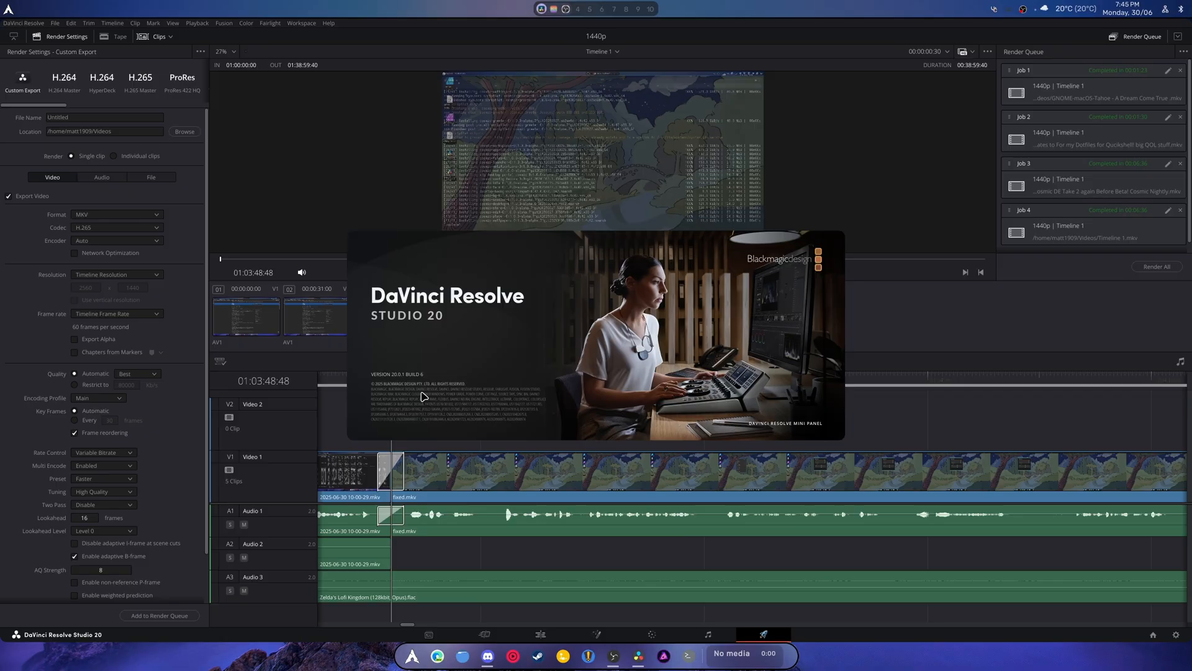
pyautogui.moveTo(424, 392)
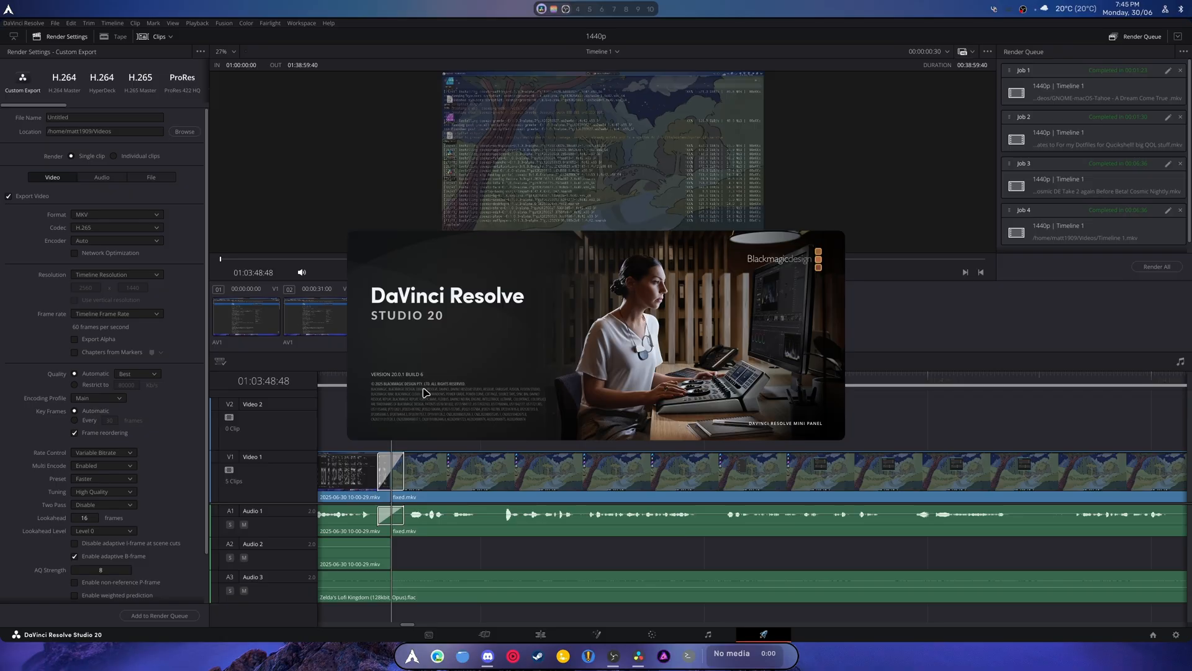